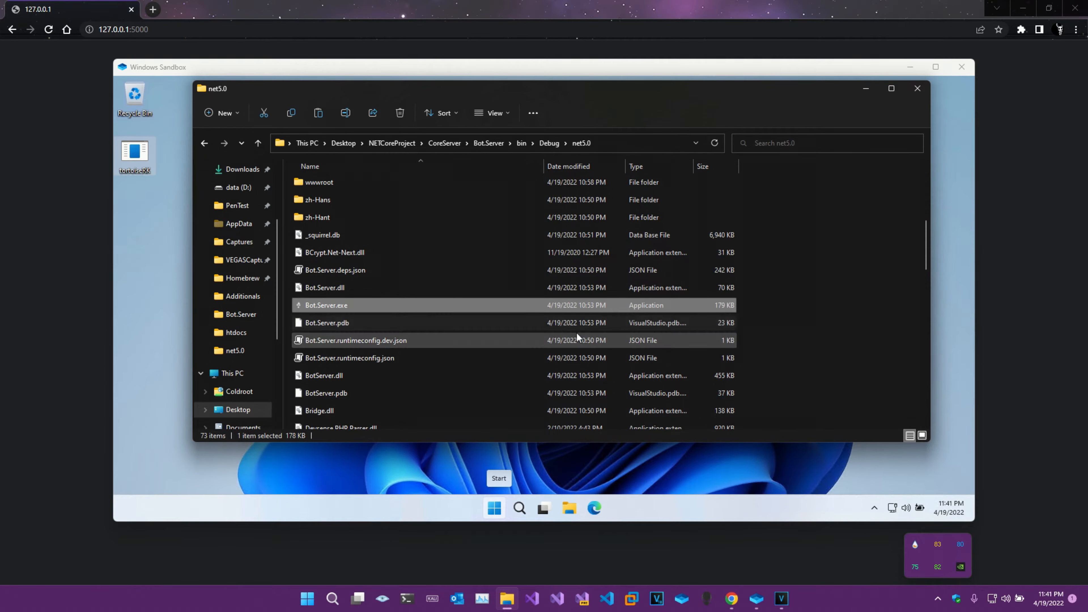
mouse_move(550, 358)
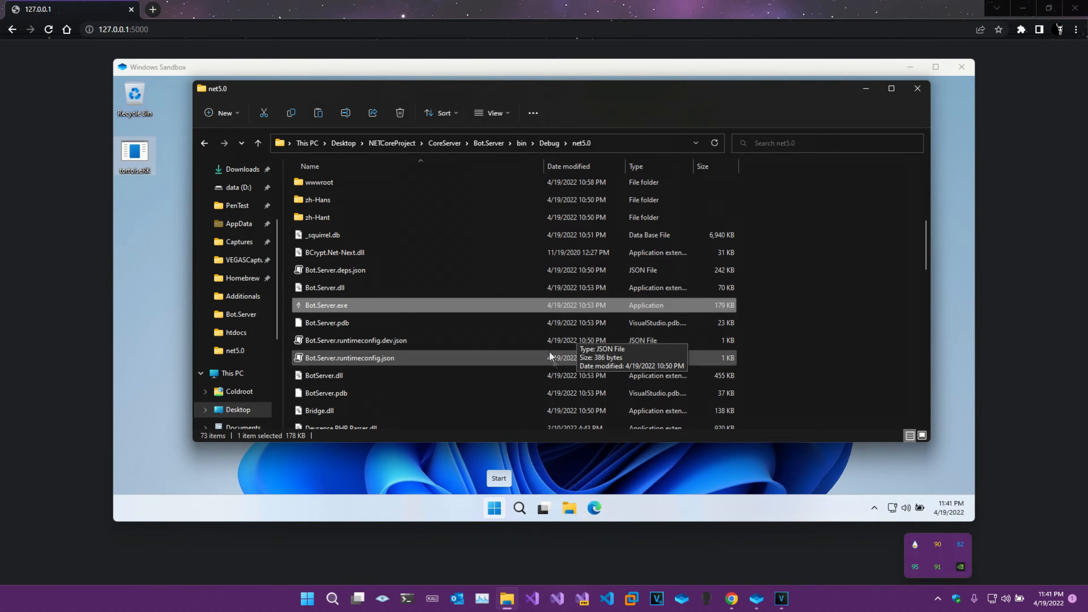
Launch Bot.Server.exe so it bootstraps Tor and listens on localhost:5000 (ports 5726-5728).
scroll("down", 3)
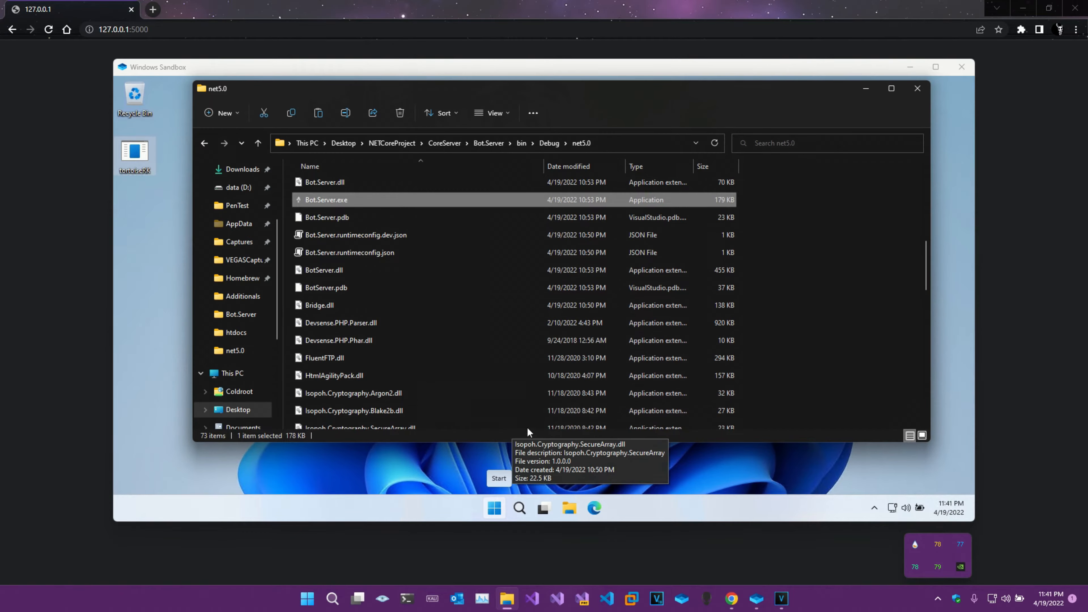
mouse_move(339, 200)
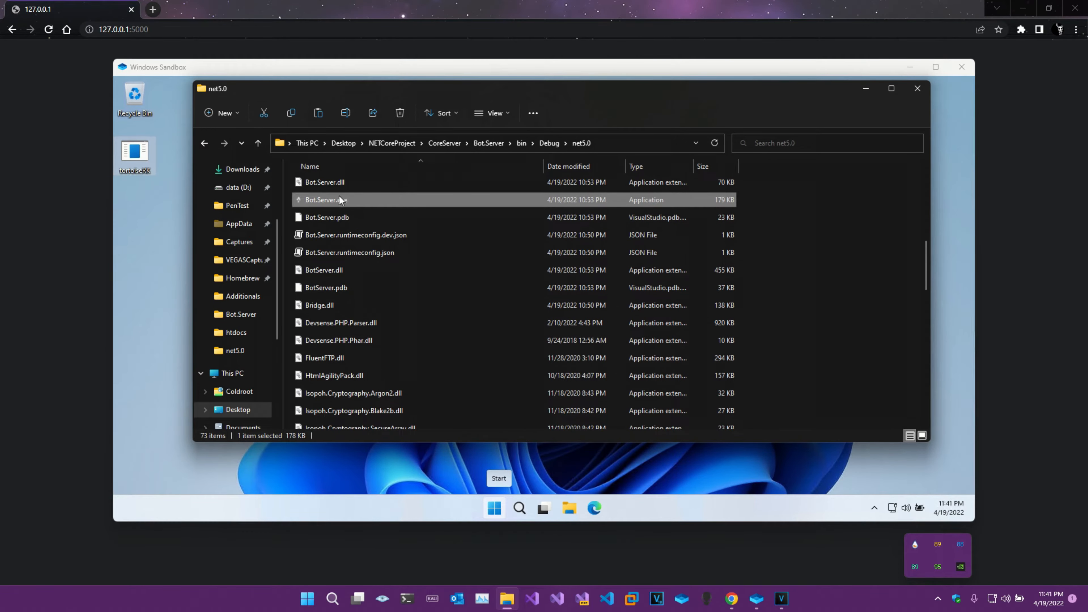
double_click(325, 200)
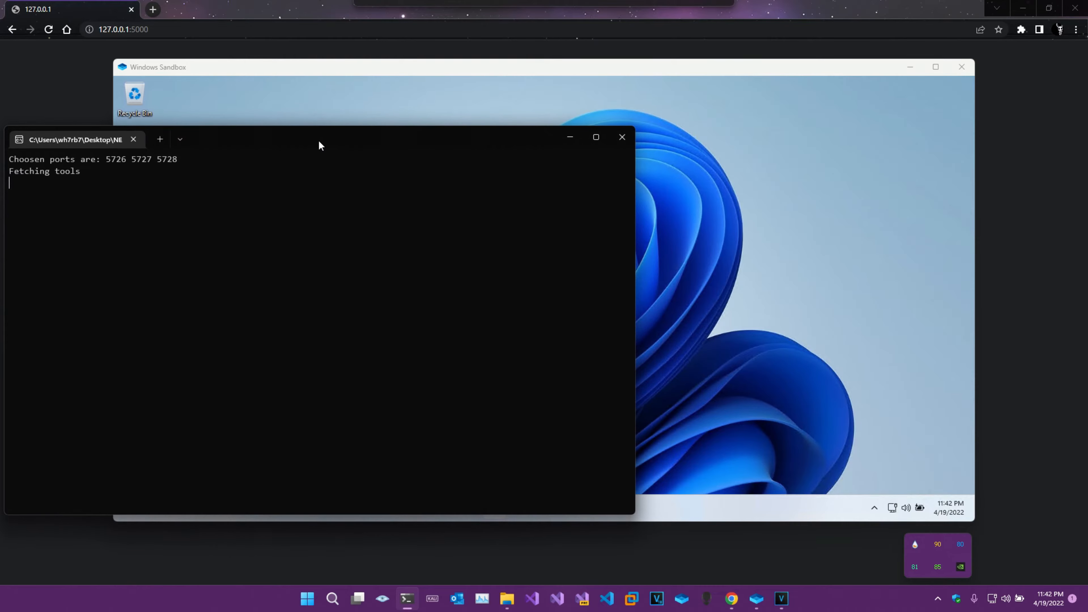
mouse_move(327, 208)
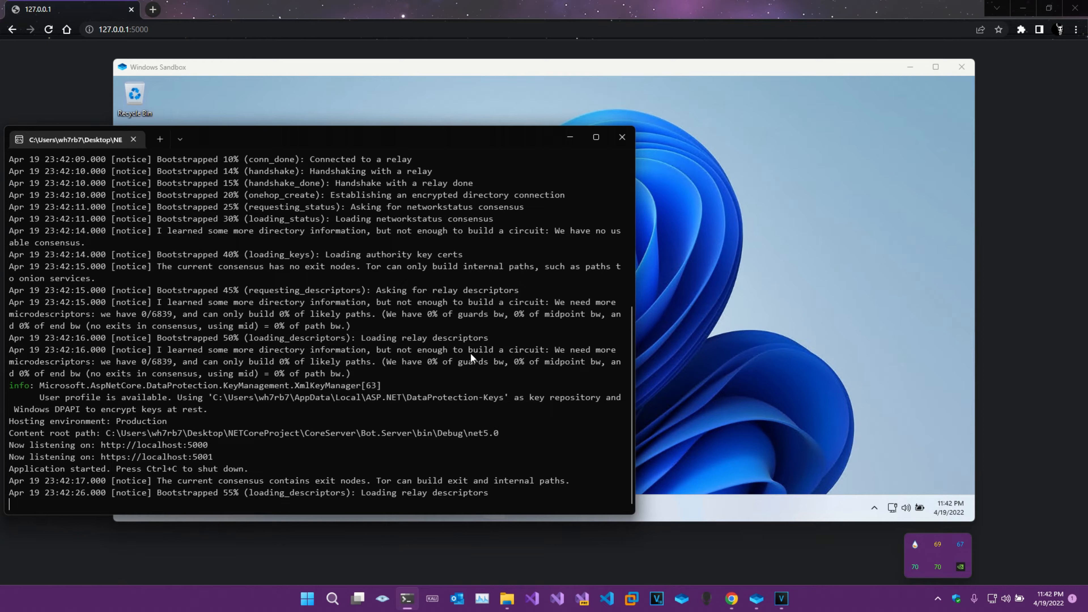
mouse_move(569, 423)
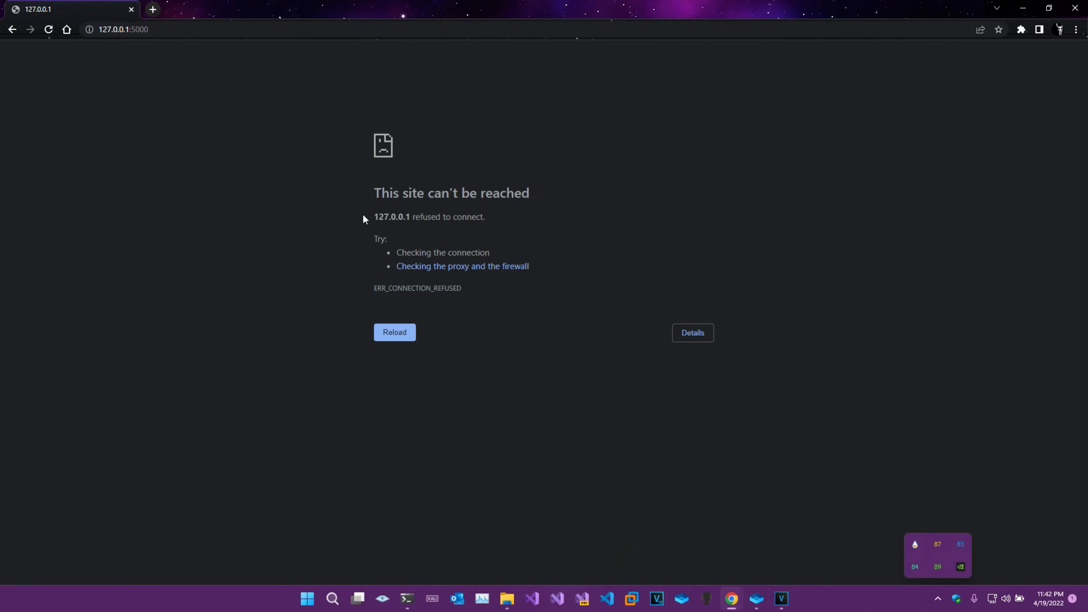
Reload 127.0.0.1:5000 so the dashboard shows the Windows 11 Enterprise Admin bot installation.
left_click(395, 332)
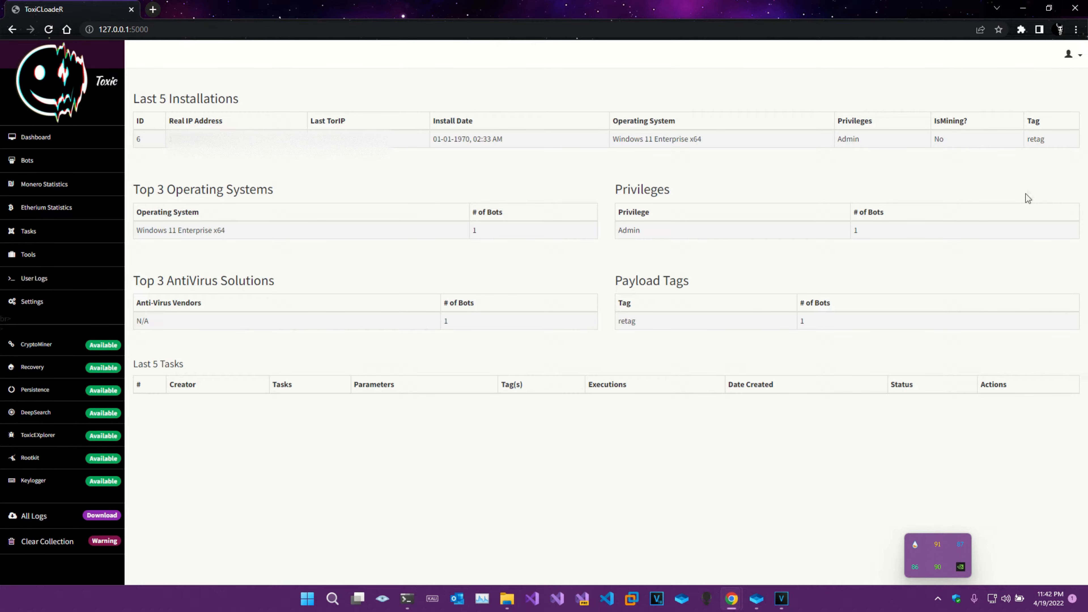
mouse_move(645, 382)
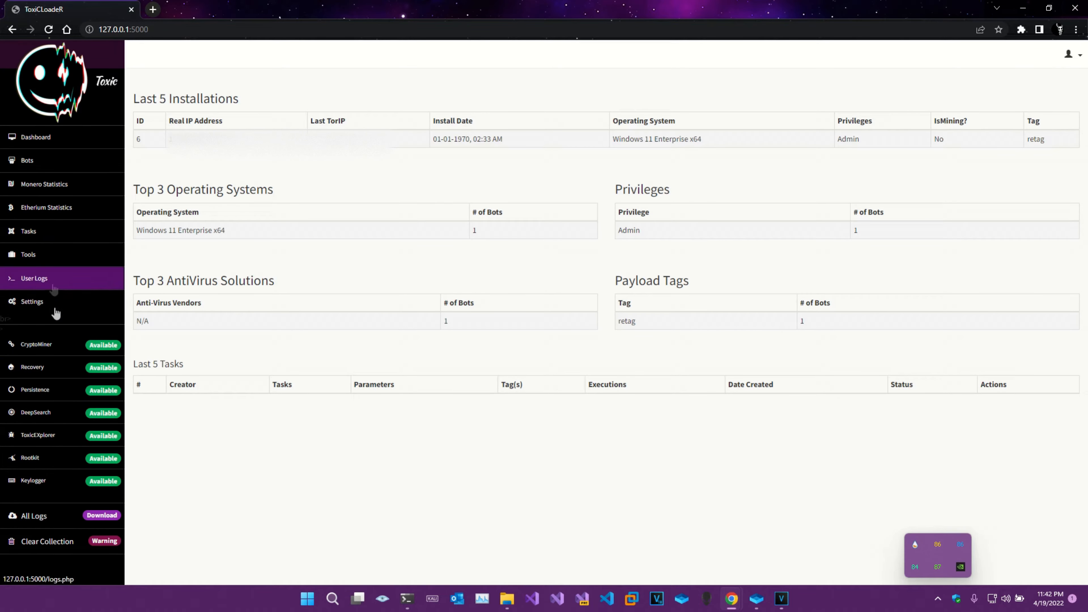
Go to Tasks and expand the New Task type list (DDoS, privilege elevation, etc.).
left_click(29, 231)
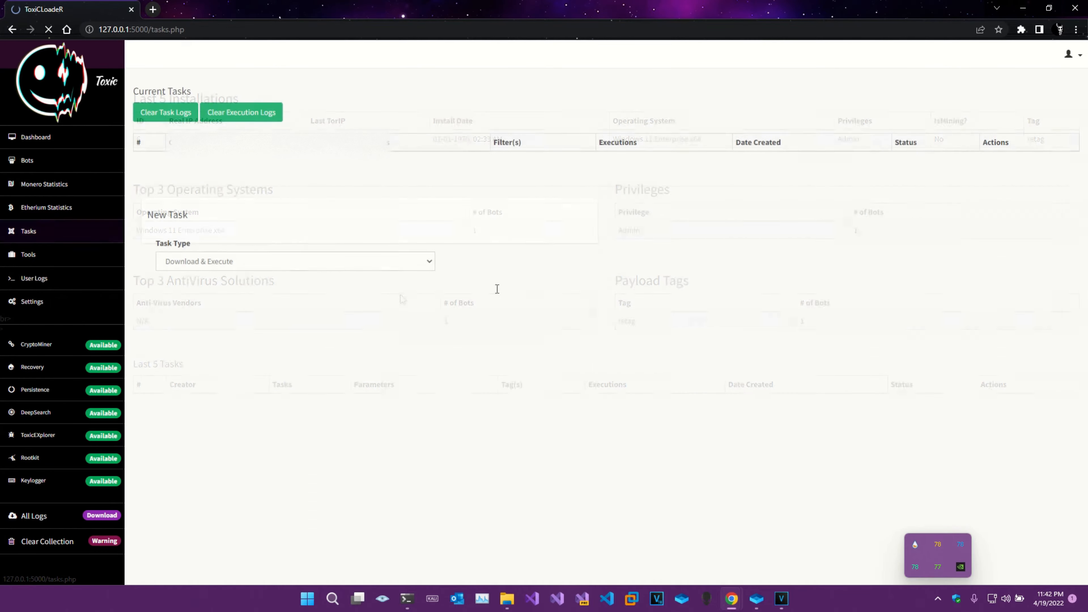
left_click(293, 261)
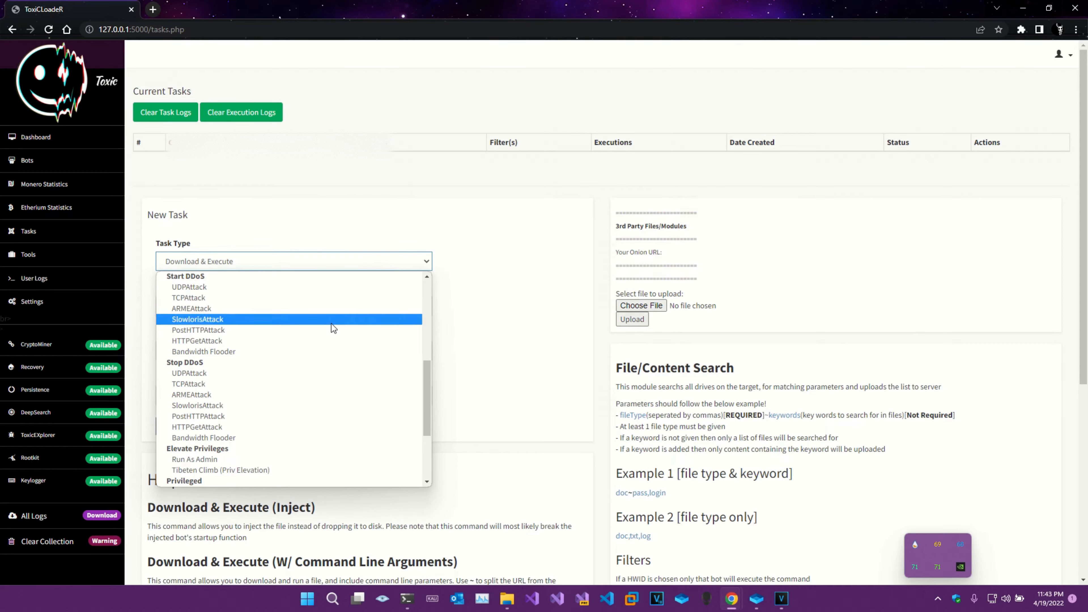
mouse_move(322, 341)
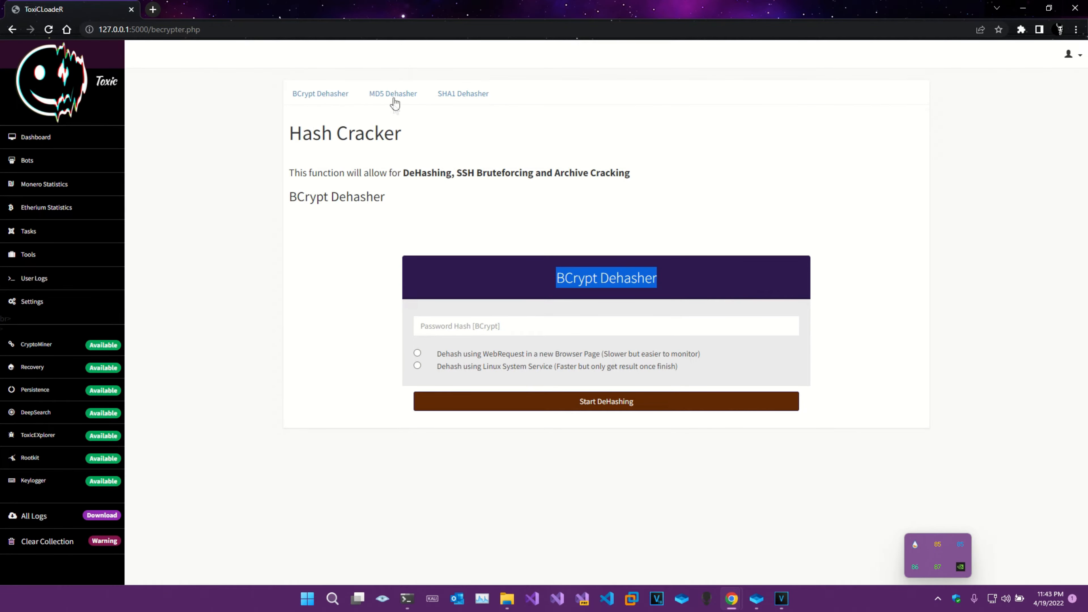
Browse the MD5 and SHA1 dehashers, Settings > Crypto Wallets for Stats, then Monero Statistics.
left_click(393, 93)
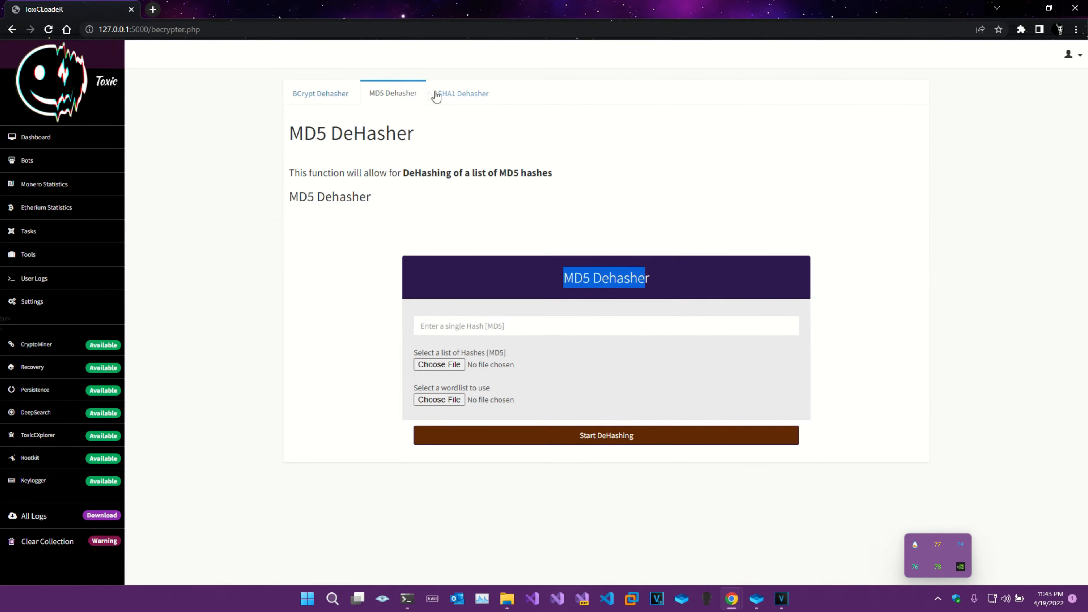
left_click(463, 92)
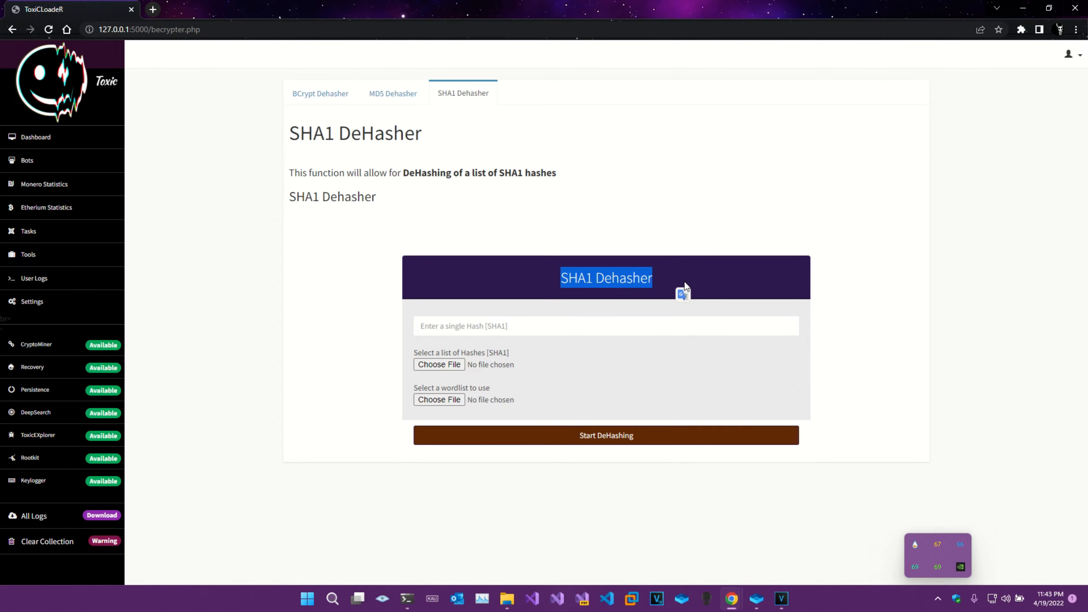
mouse_move(225, 328)
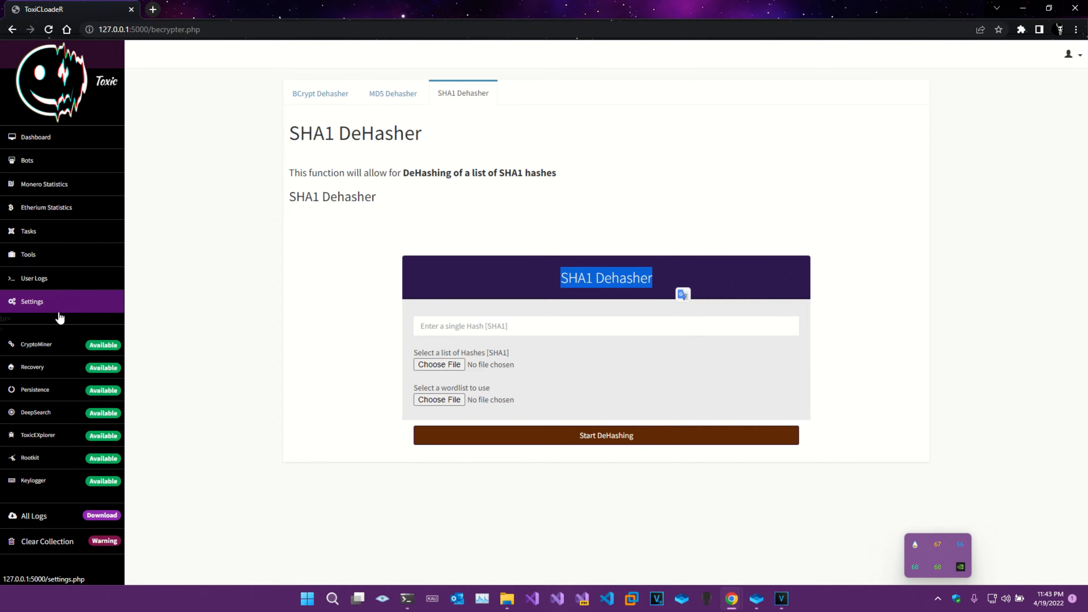
left_click(31, 301)
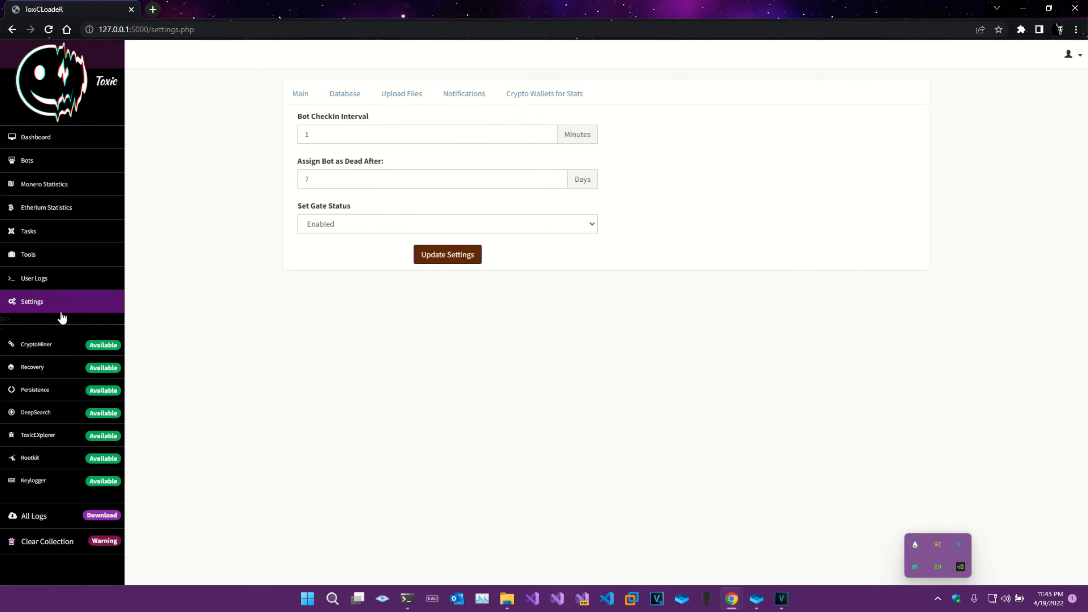
left_click(545, 93)
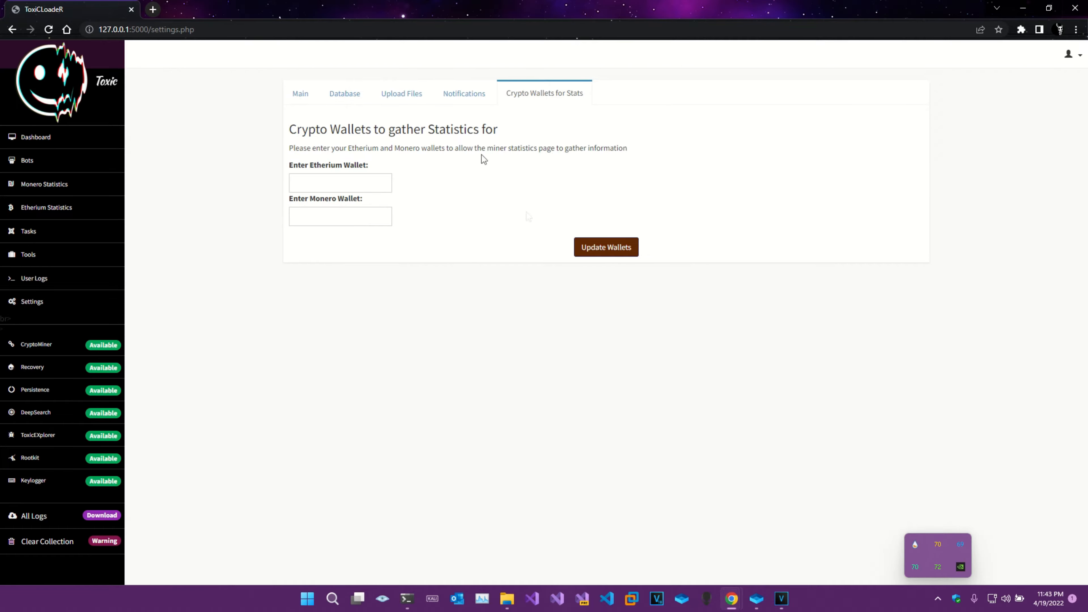
left_click(44, 184)
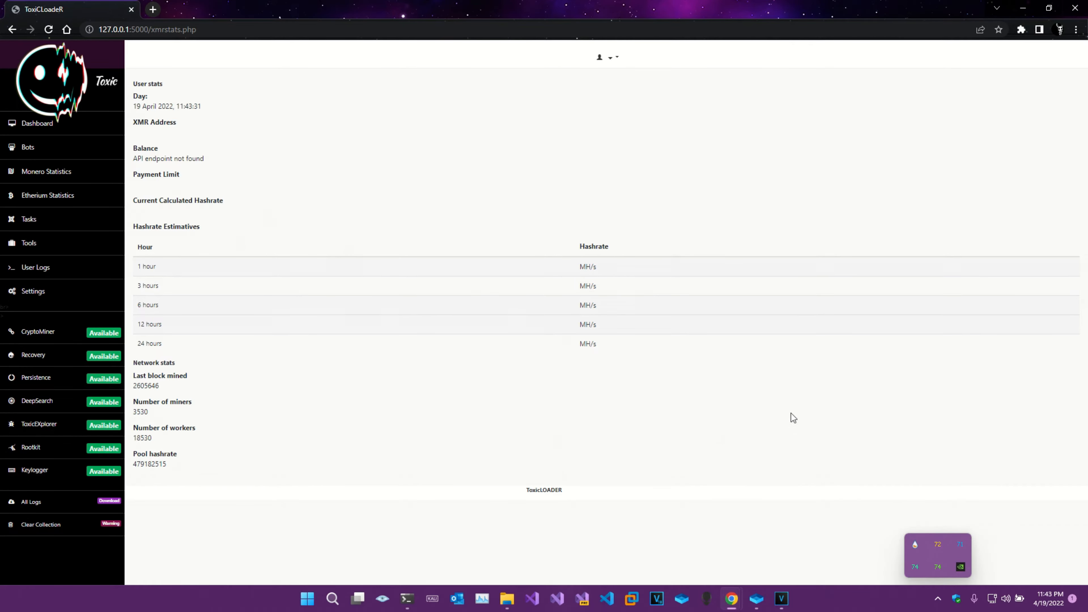
mouse_move(401, 164)
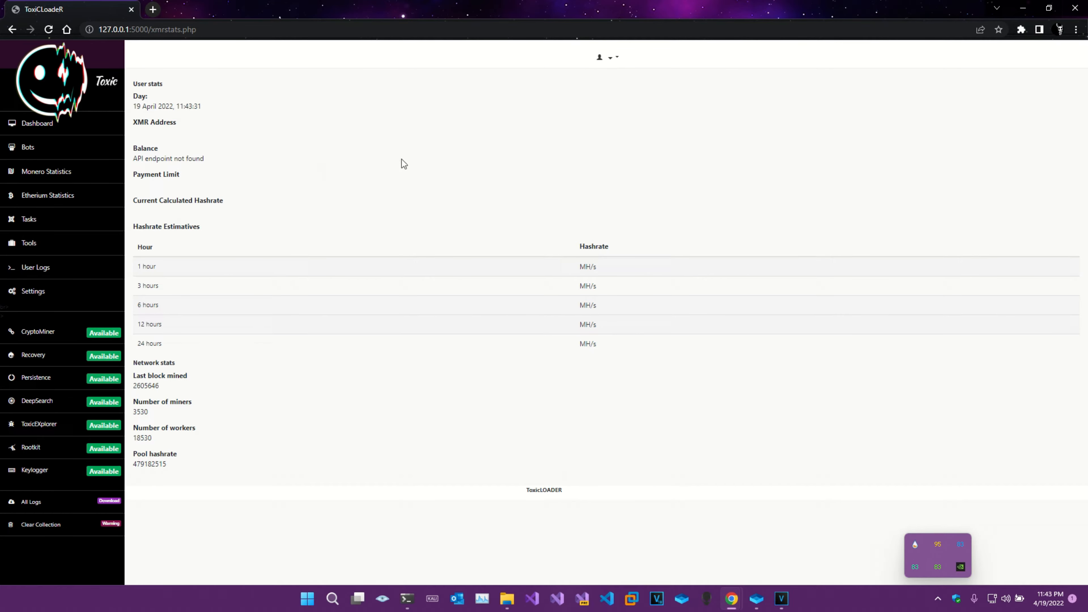
mouse_move(433, 309)
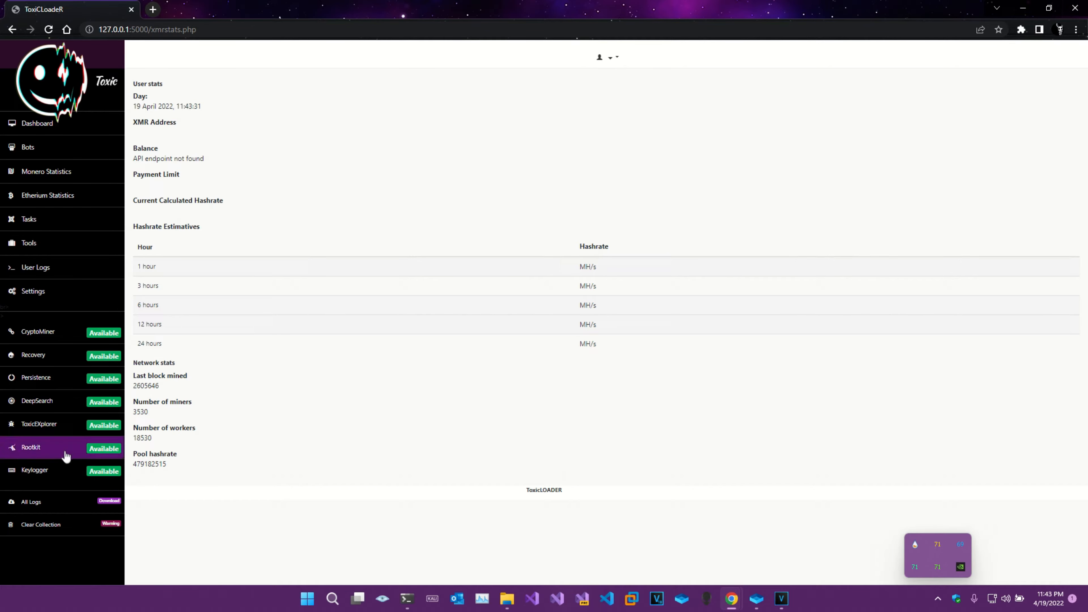
From the Bots list, view bot 6's details: Admin privileges, retag tag, v1.5 PhaseCore.
left_click(28, 146)
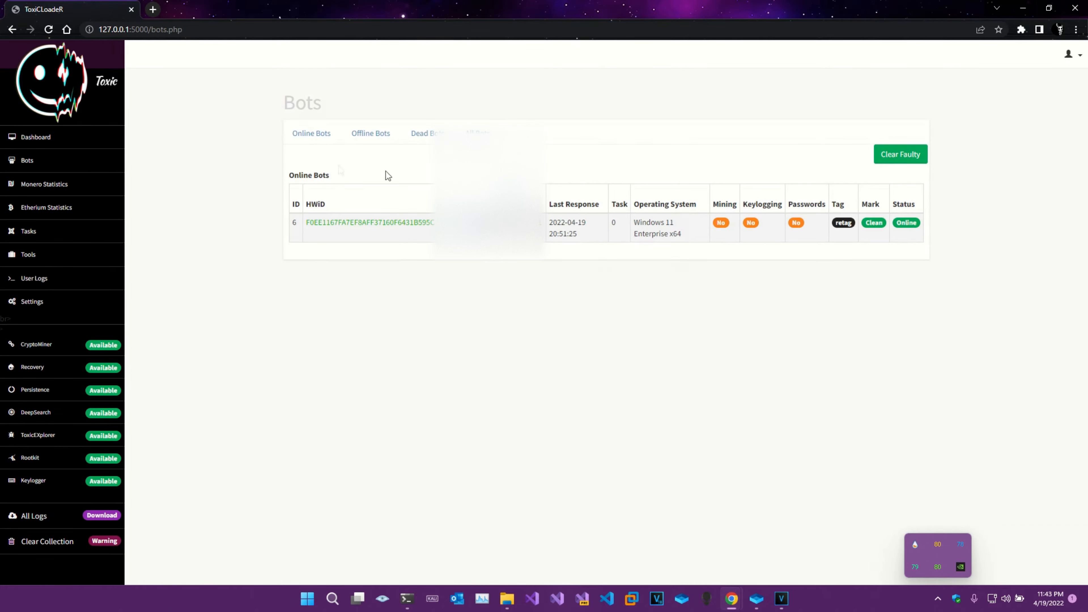
left_click(370, 222)
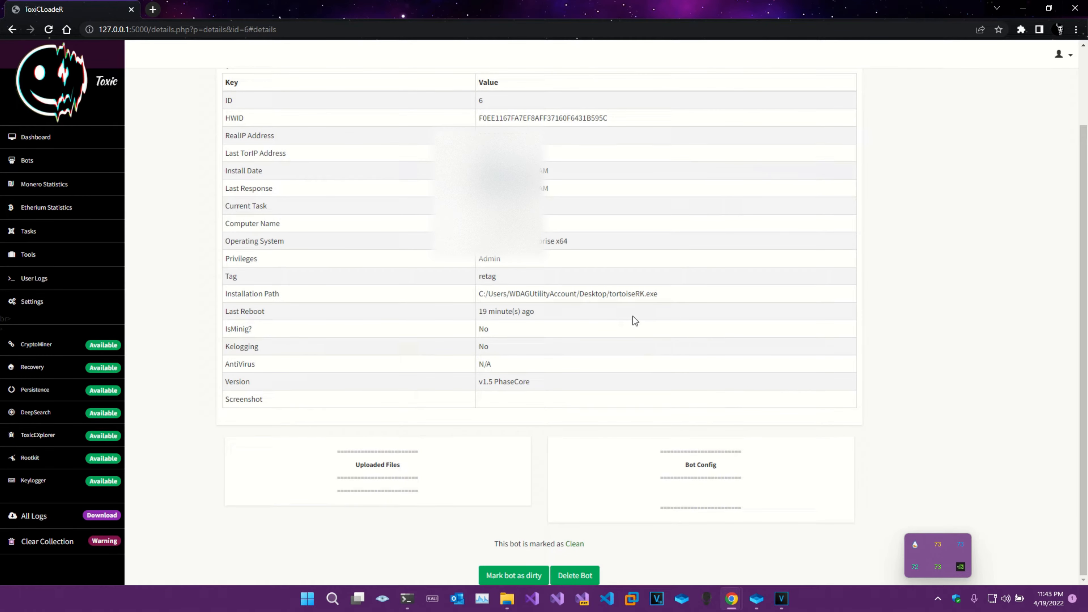
mouse_move(679, 344)
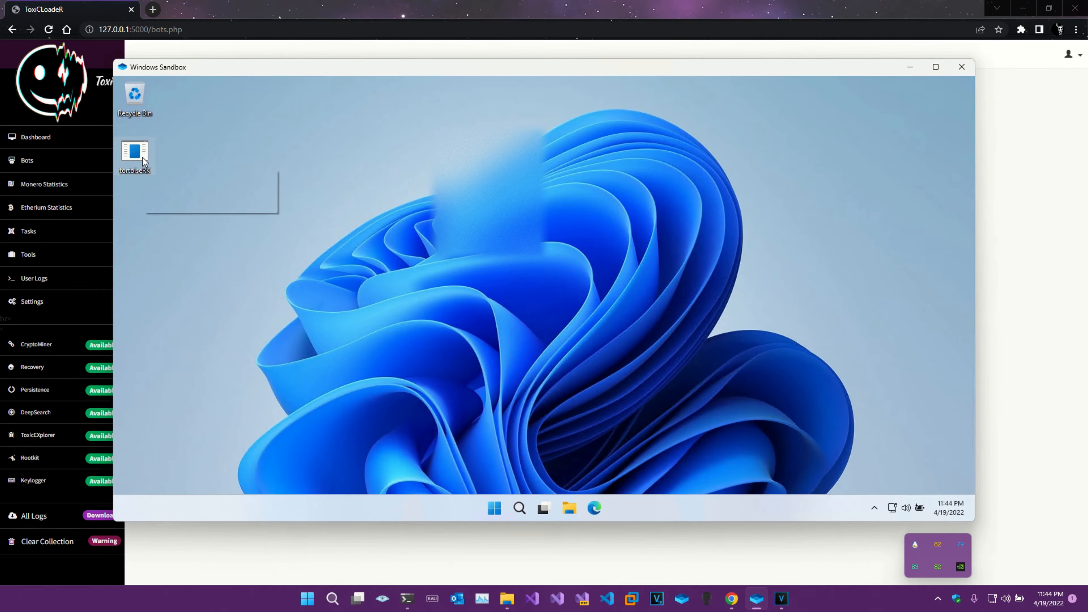
Run the tortoiseRK payload on the sandbox desktop so bot 7 checks in online.
double_click(134, 152)
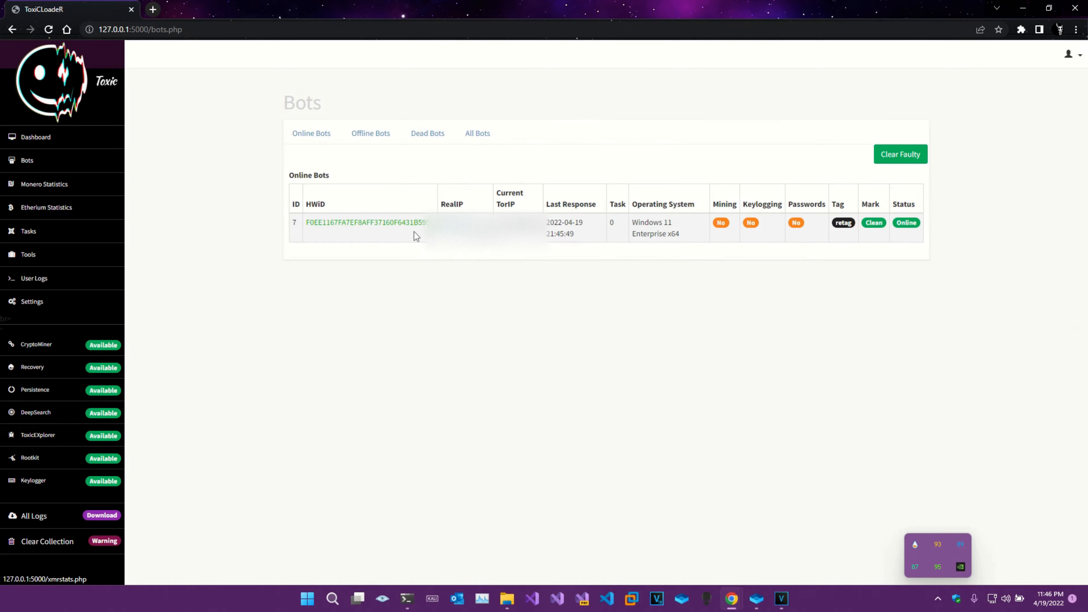
mouse_move(587, 303)
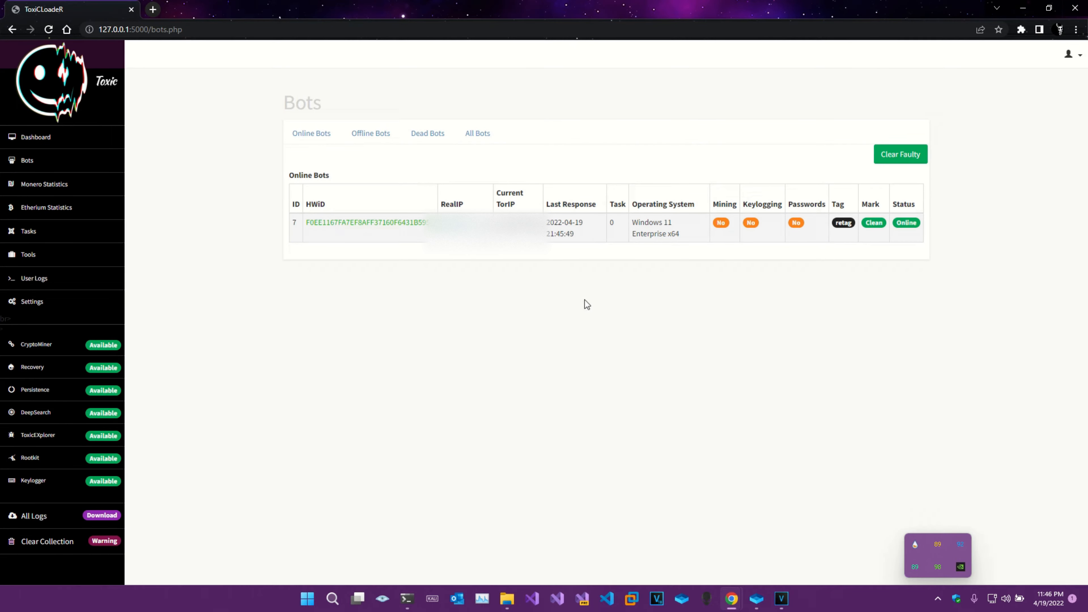
mouse_move(631, 531)
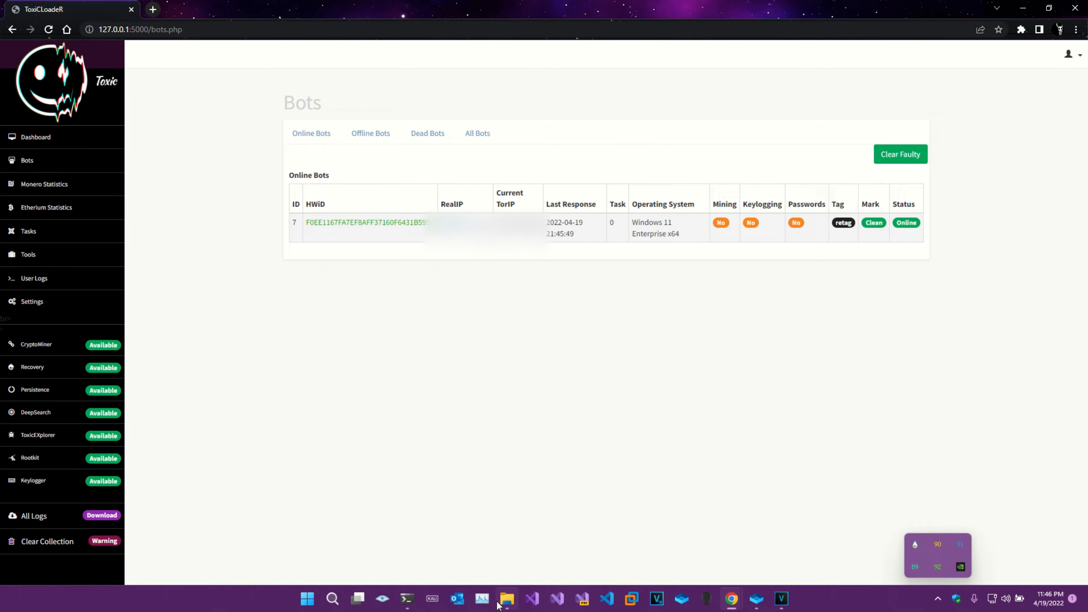
Bring File Explorer forward on the Bot.Server net5.0 build folder.
left_click(506, 599)
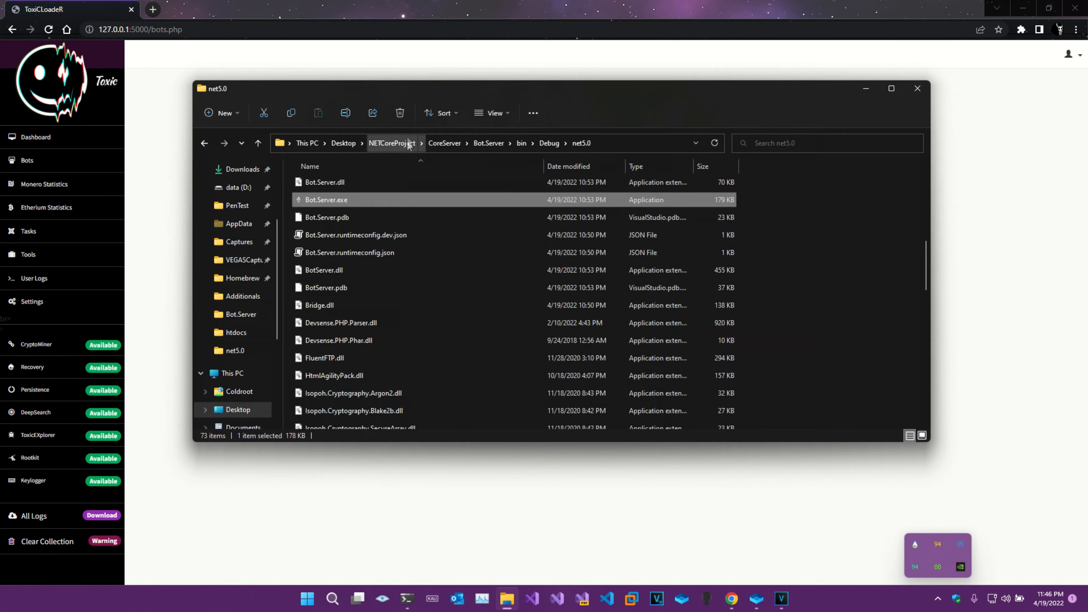
Navigate from NETCoreProject into NETCore\bin.
left_click(393, 143)
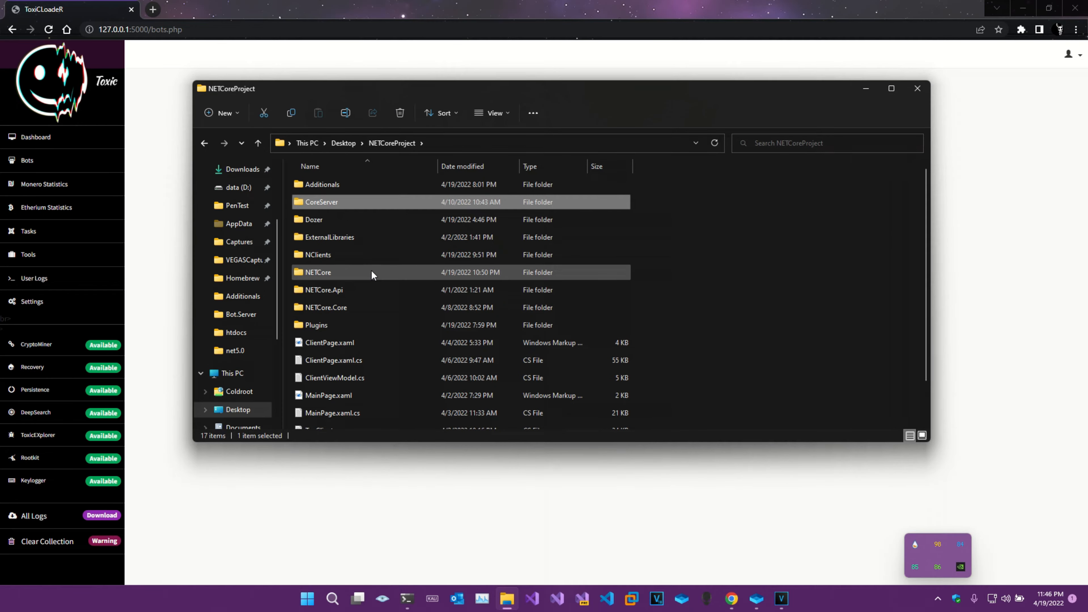
double_click(318, 272)
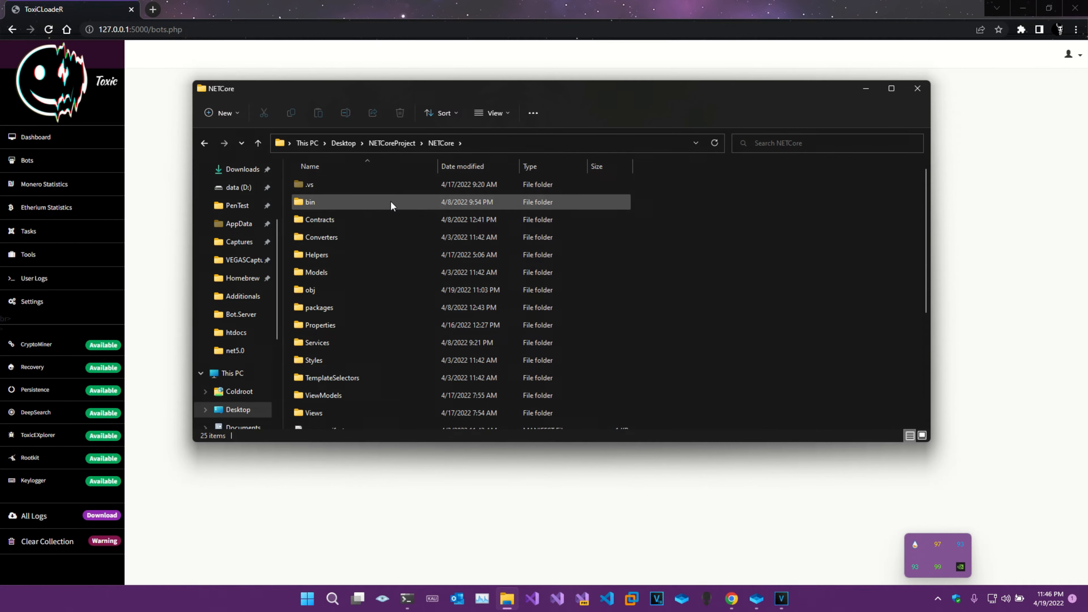
double_click(310, 202)
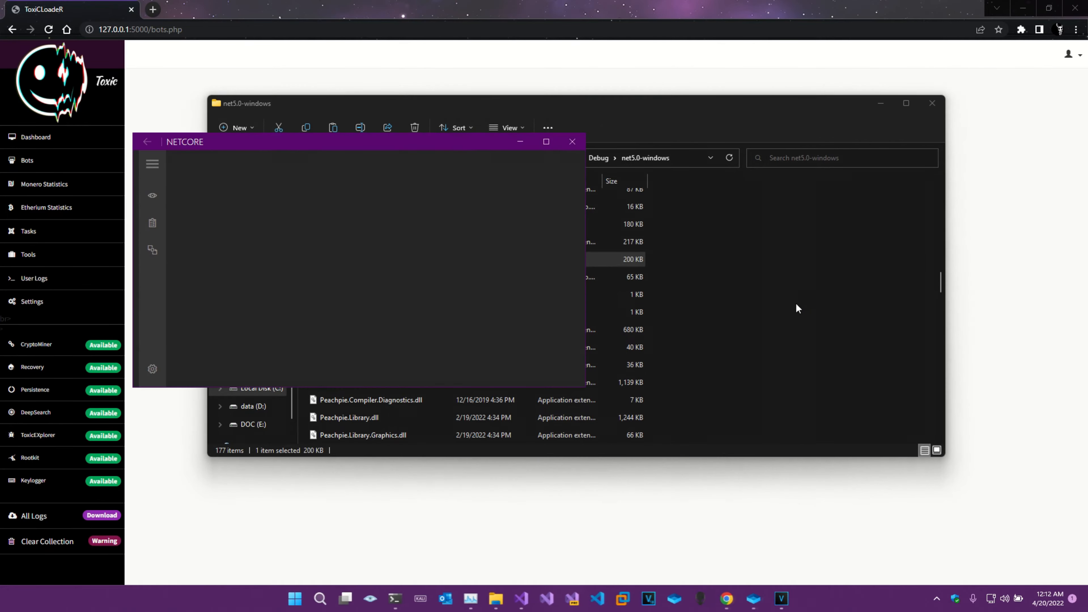
Run NETCORE.exe, reaching the empty Main client table with the missing-settings-file error.
left_click(152, 195)
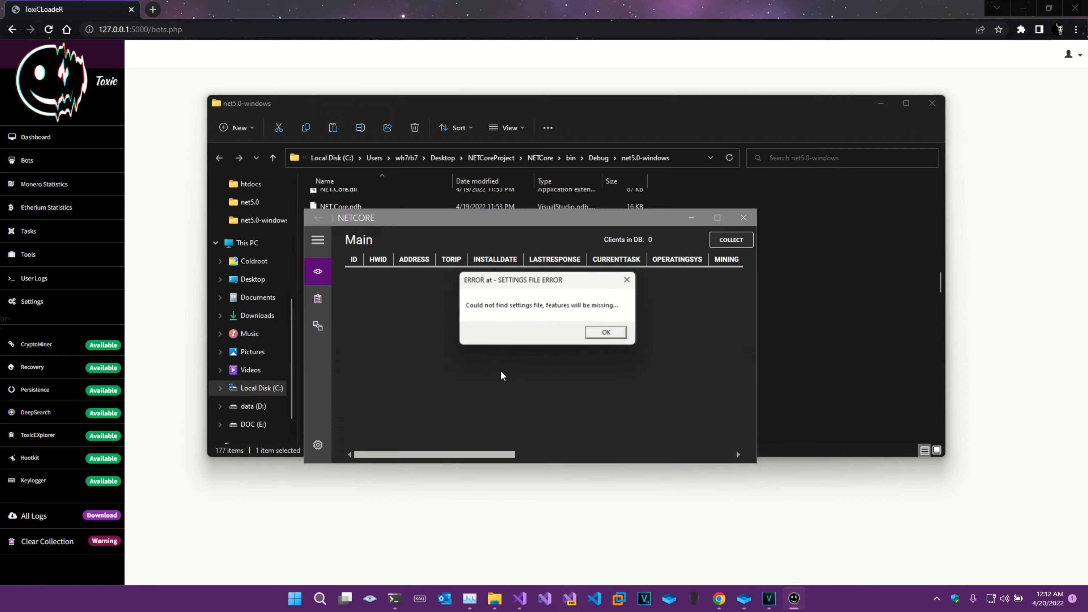
Dismiss the settings warning and view the client's File Browser and Logs panels.
left_click(605, 331)
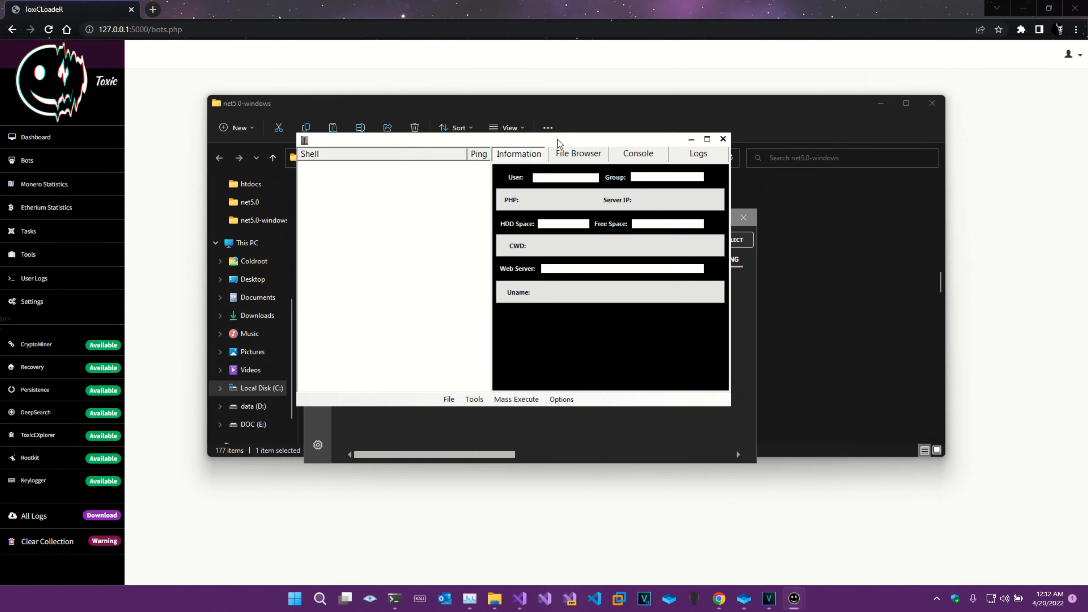
mouse_move(548, 127)
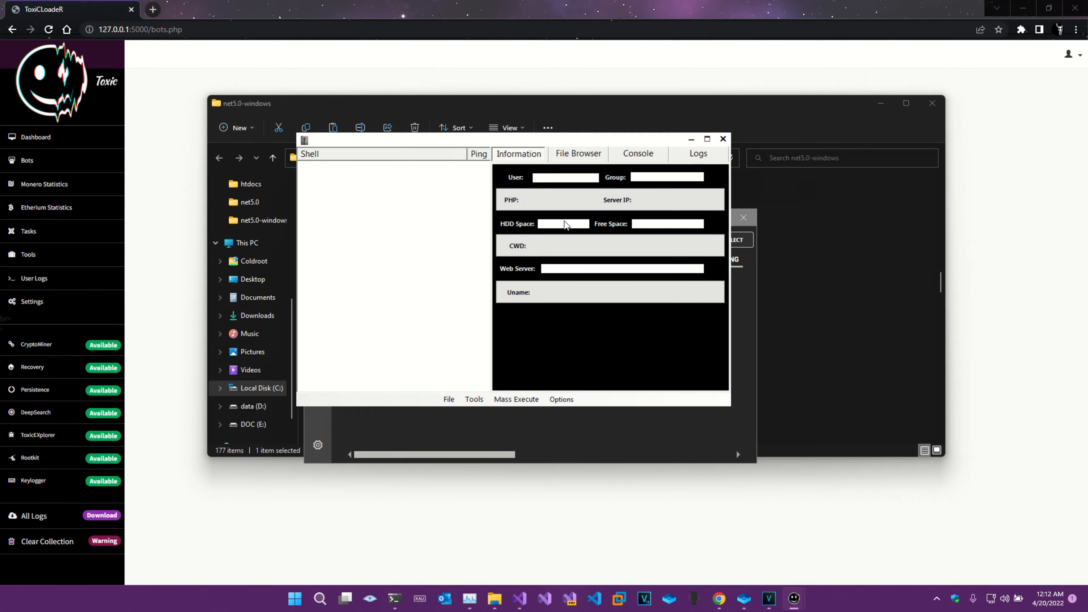
left_click(578, 153)
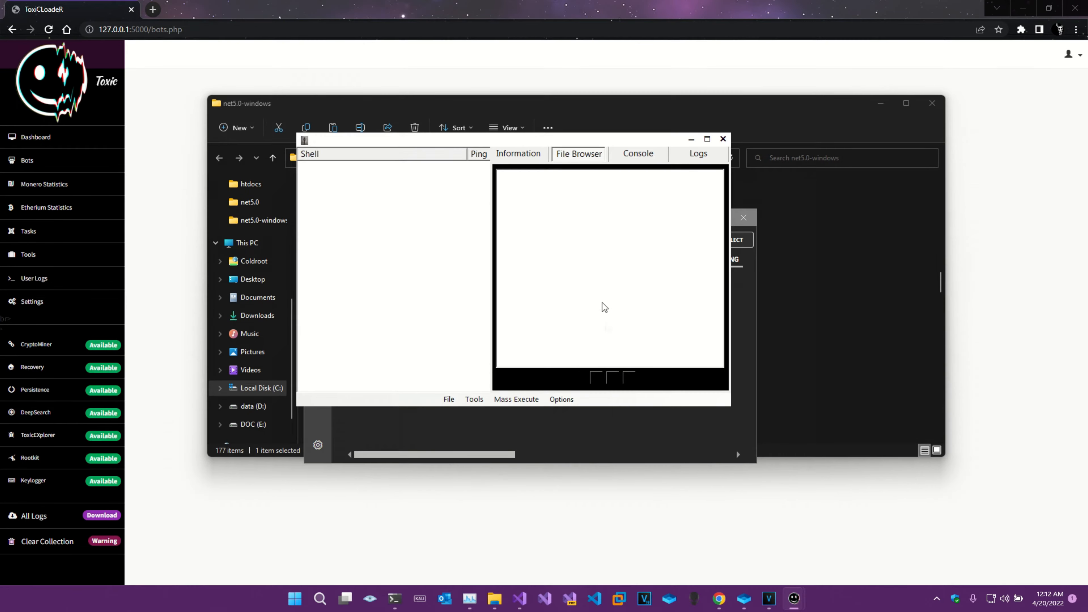
left_click(637, 153)
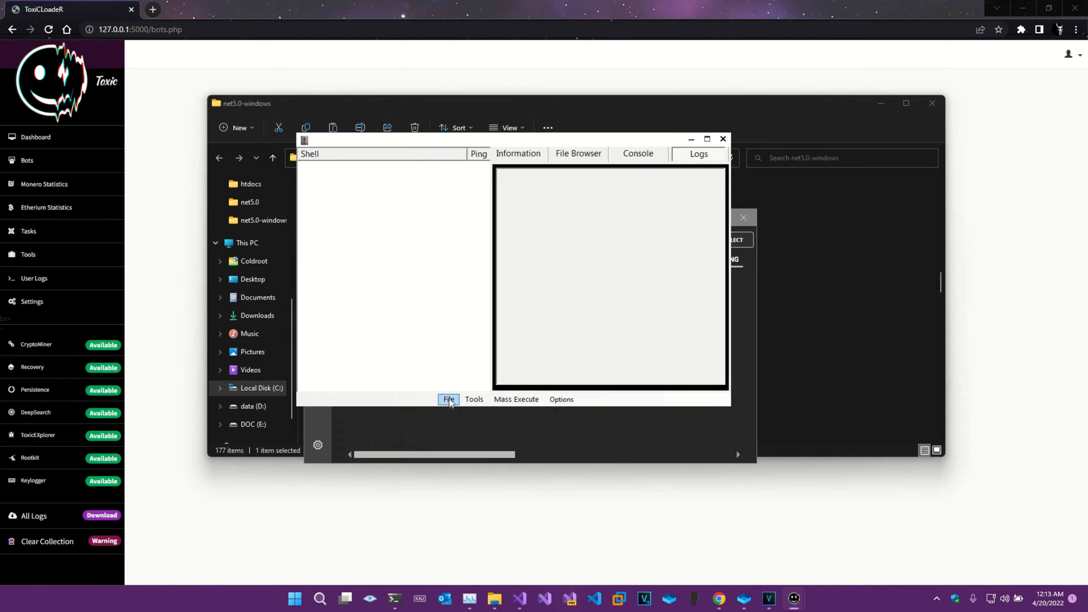
Browse the Tools, Mass Execute and Options menus of the client window.
left_click(474, 399)
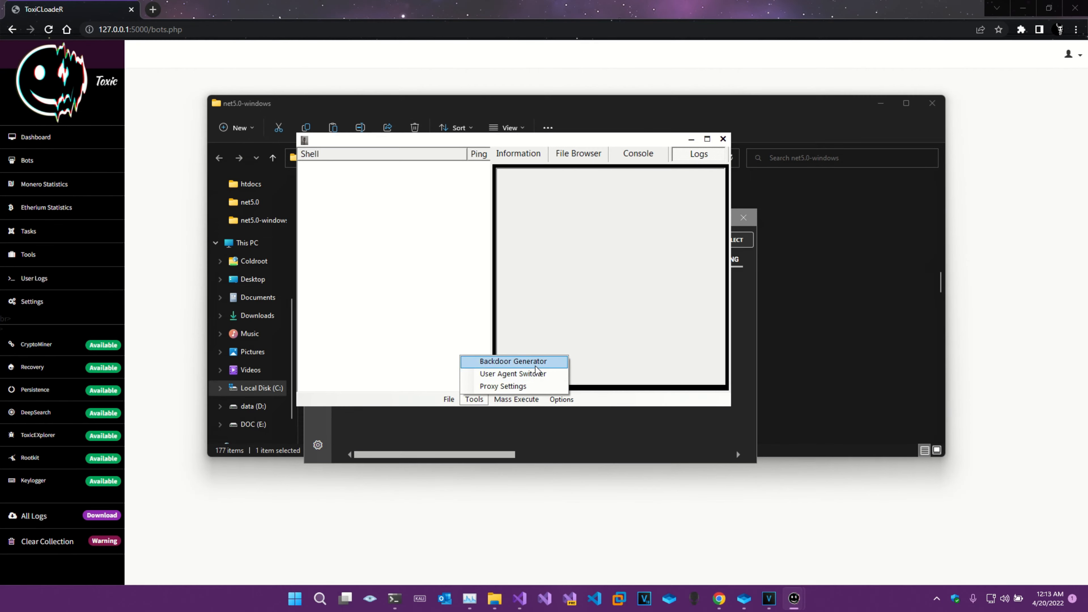
mouse_move(504, 387)
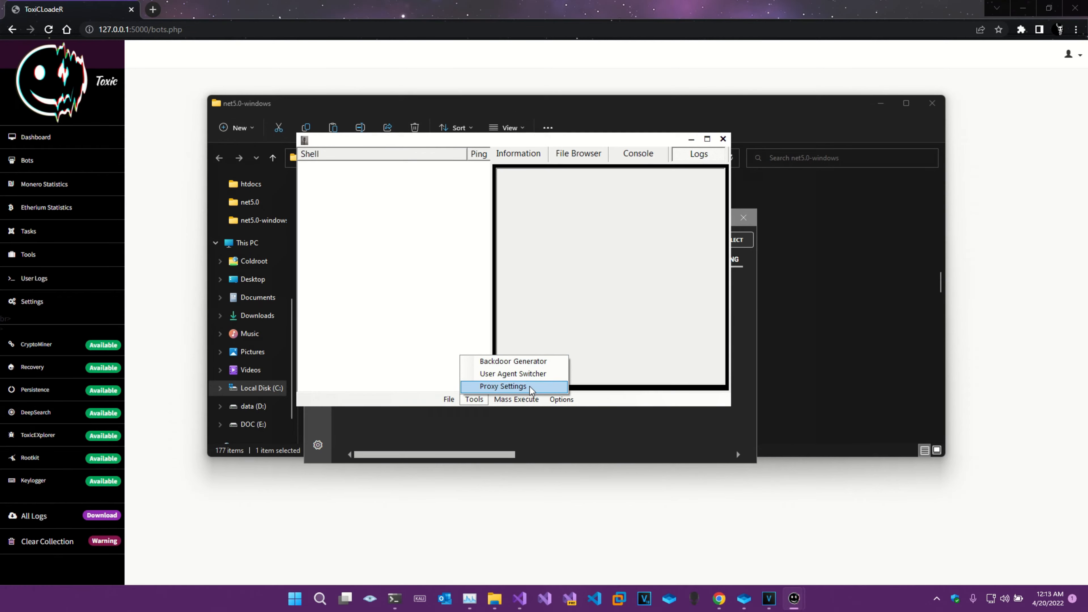
left_click(516, 399)
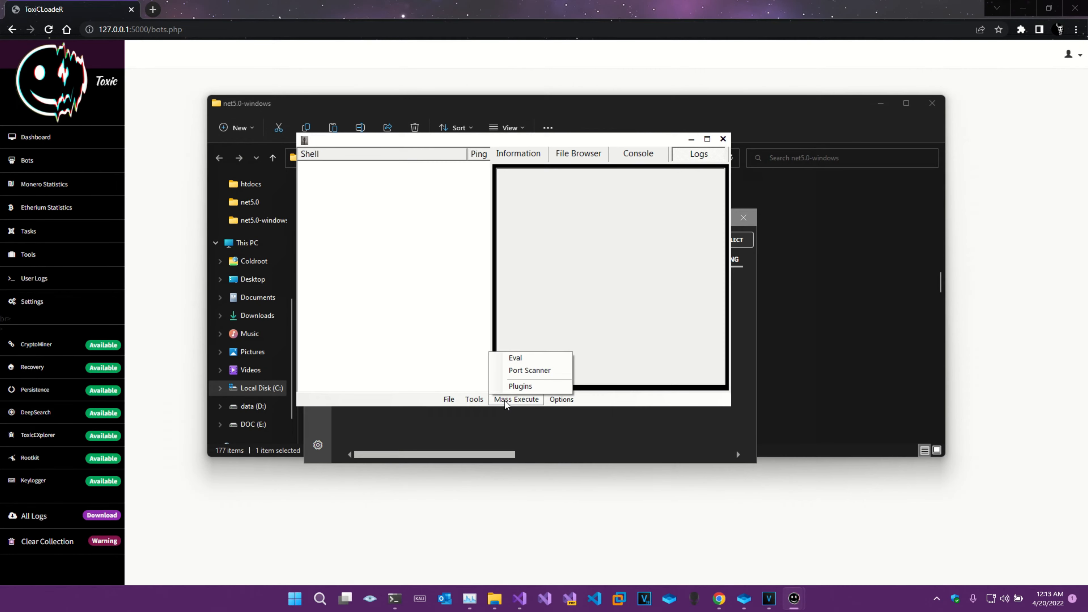
mouse_move(541, 386)
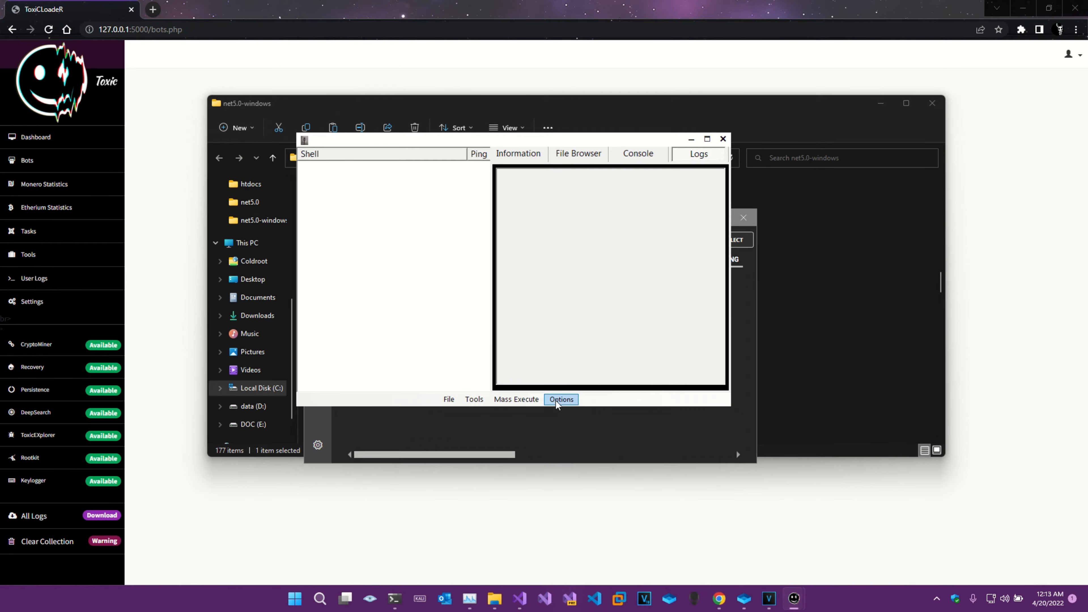
left_click(561, 399)
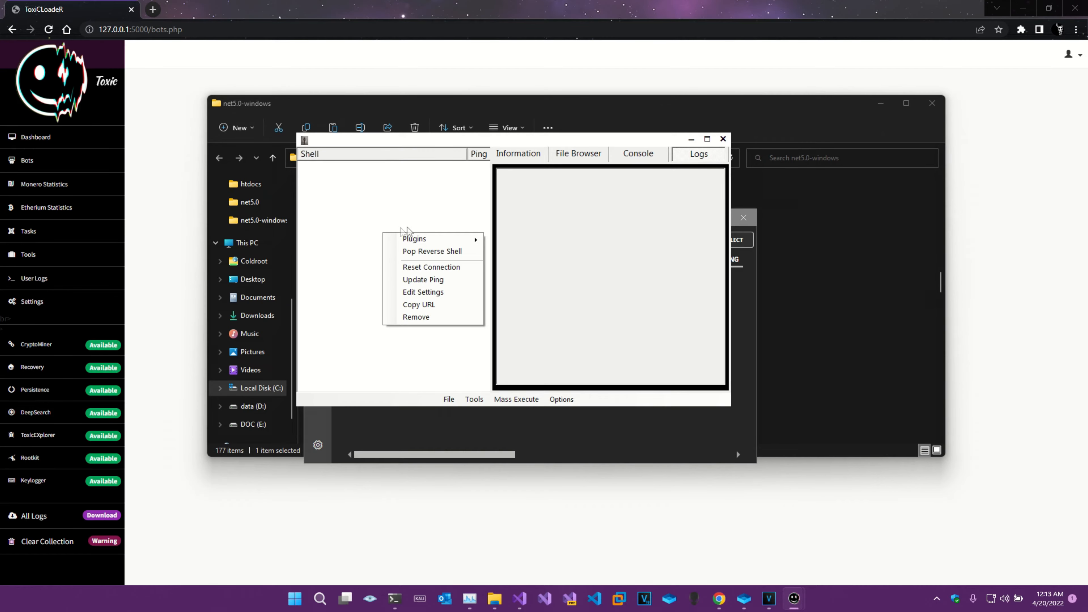
mouse_move(414, 238)
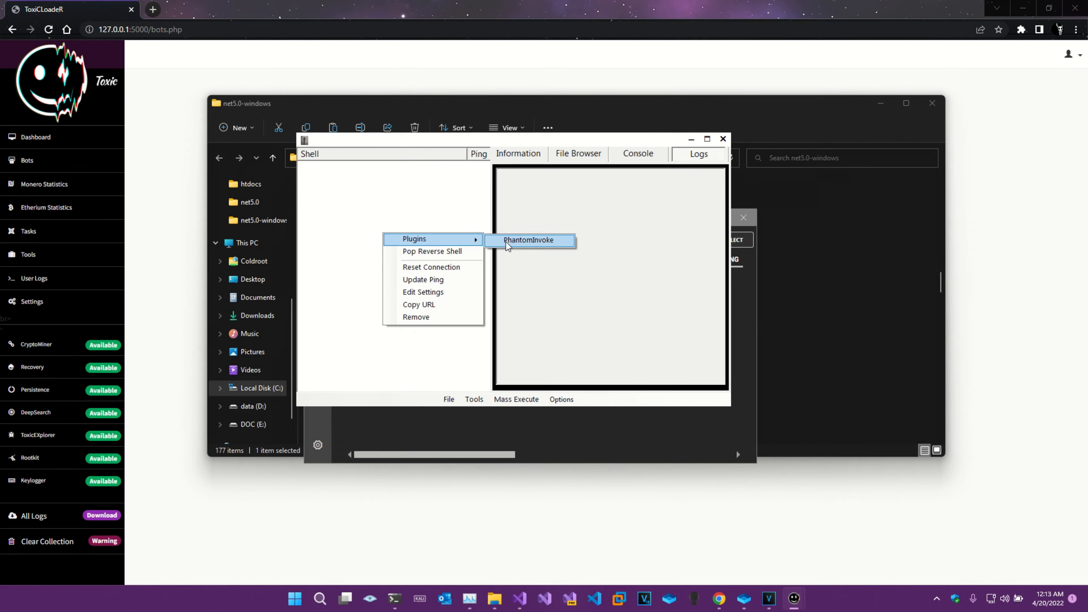
mouse_move(433, 251)
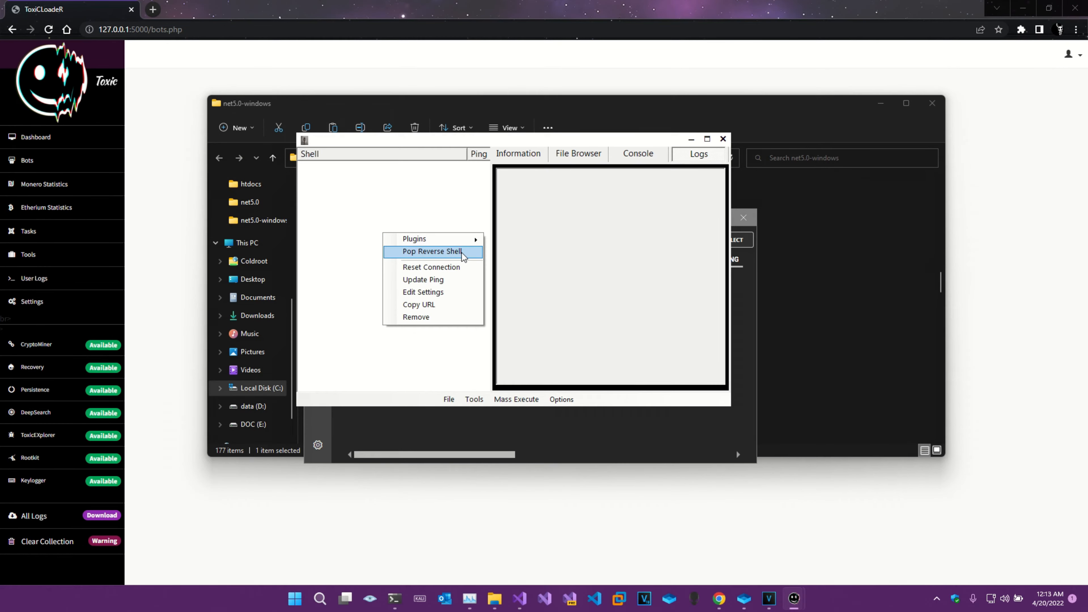
mouse_move(468, 285)
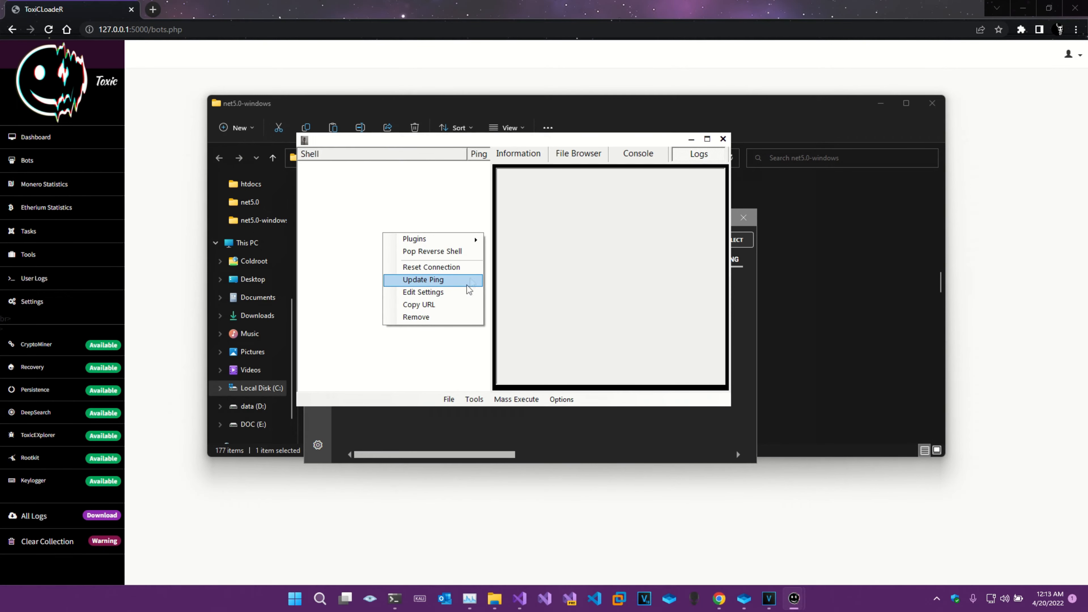
mouse_move(456, 268)
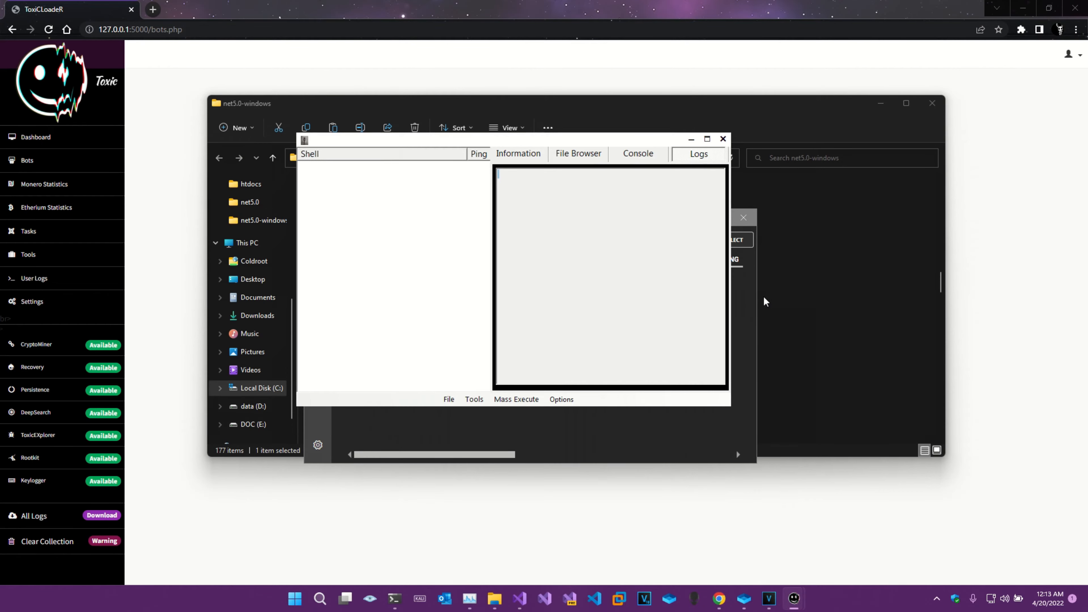
mouse_move(614, 182)
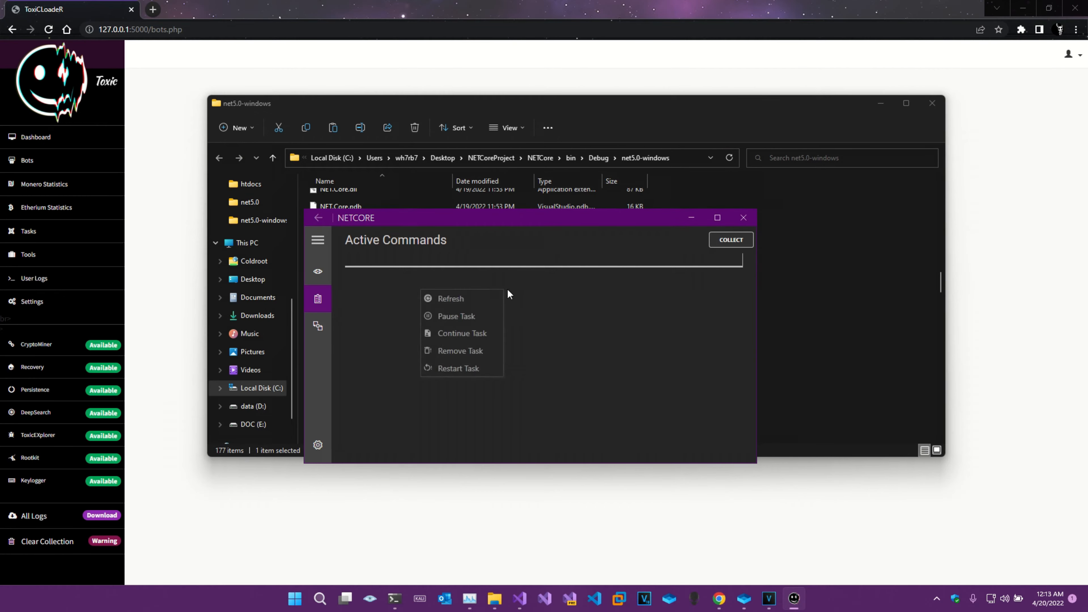
mouse_move(672, 282)
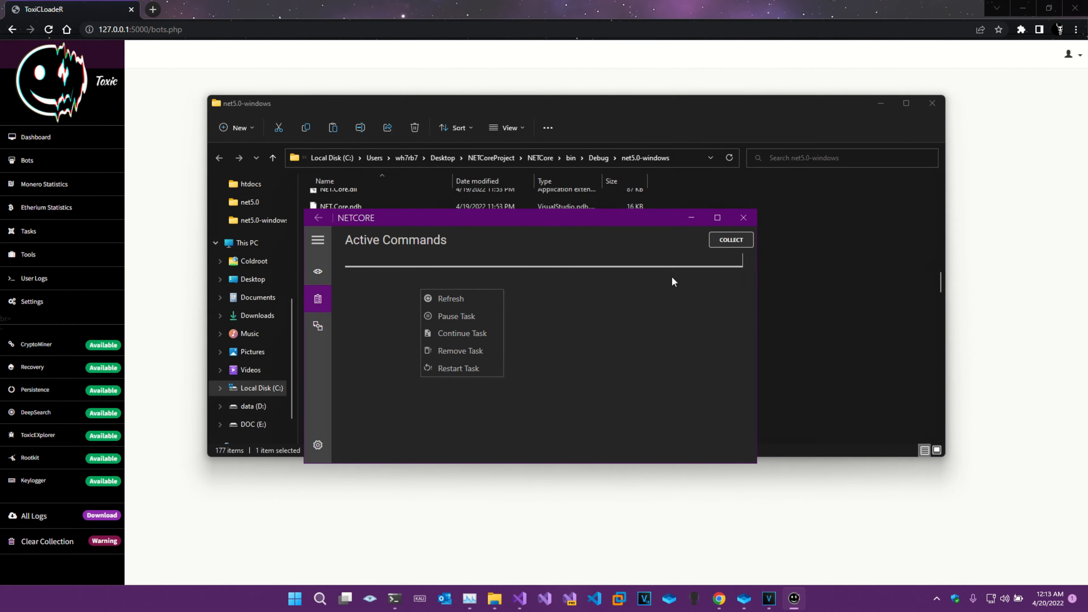
View the Bot Statistics page, then the Settings page with theme options and version 1.0.0.0.
left_click(318, 326)
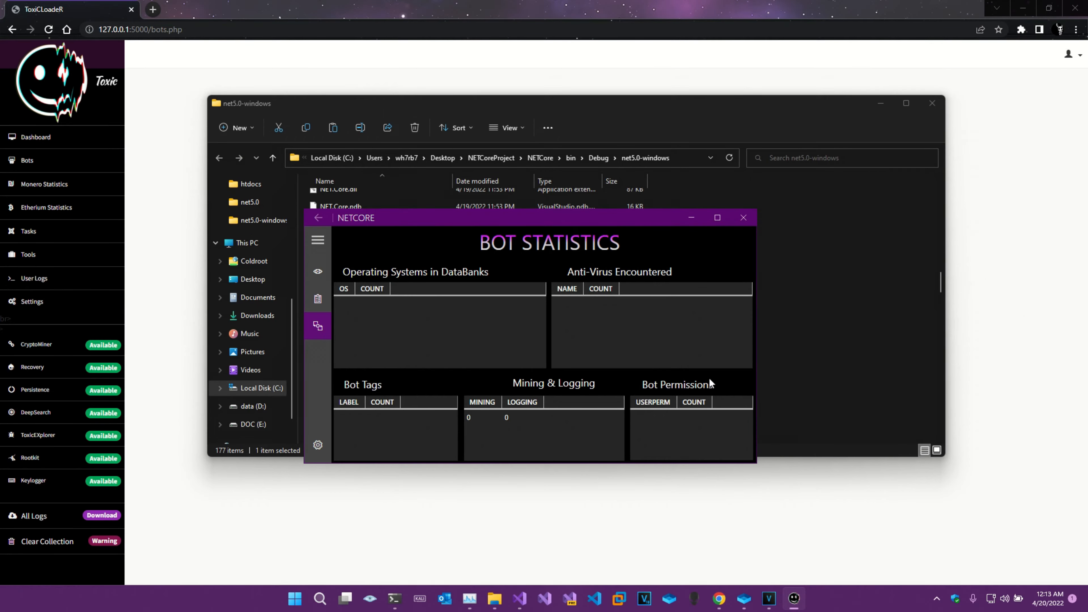
left_click(317, 445)
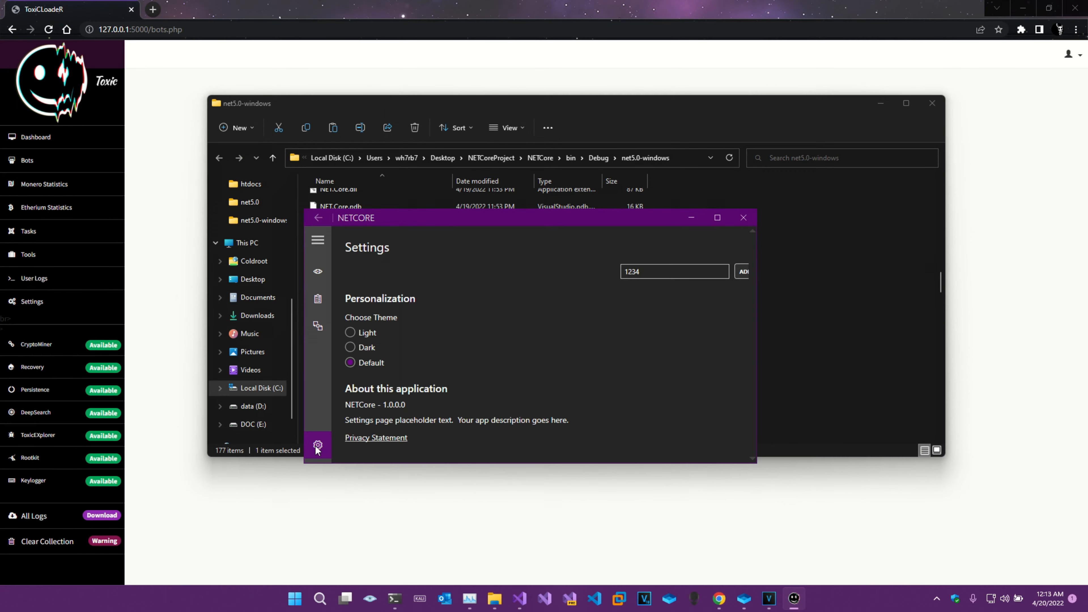
mouse_move(755, 294)
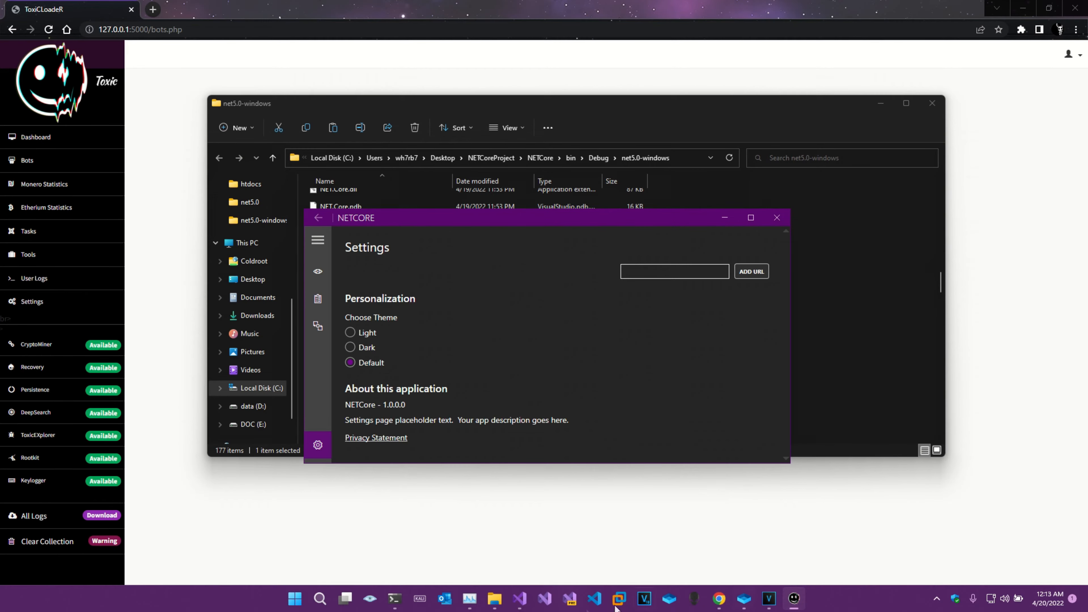
Browse the Main client list of 319 clients across OS and mining columns, ending on Bot Statistics.
left_click(317, 271)
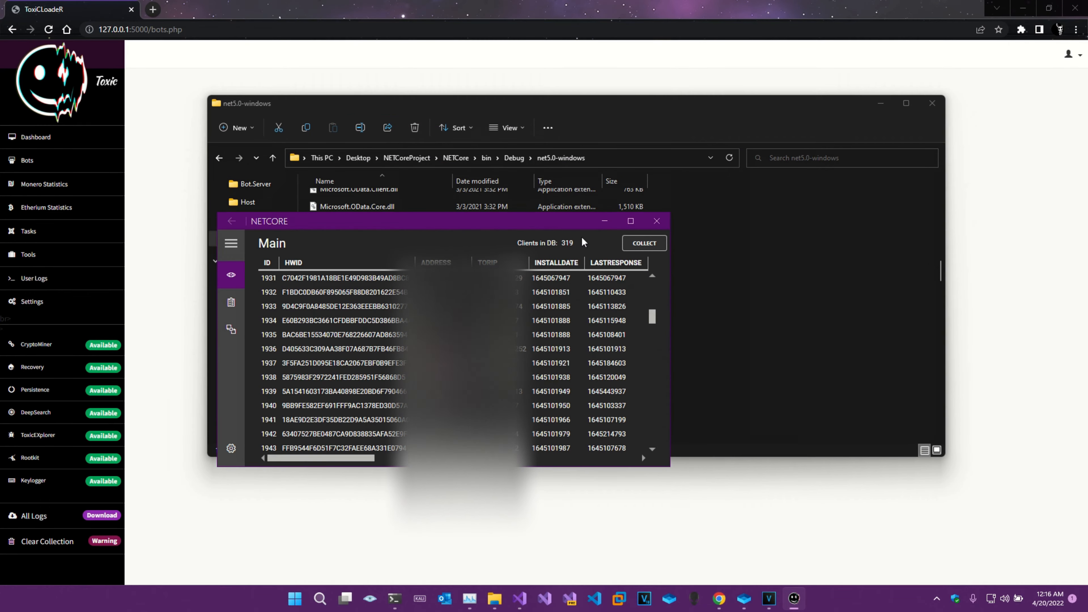
scroll("right", 3)
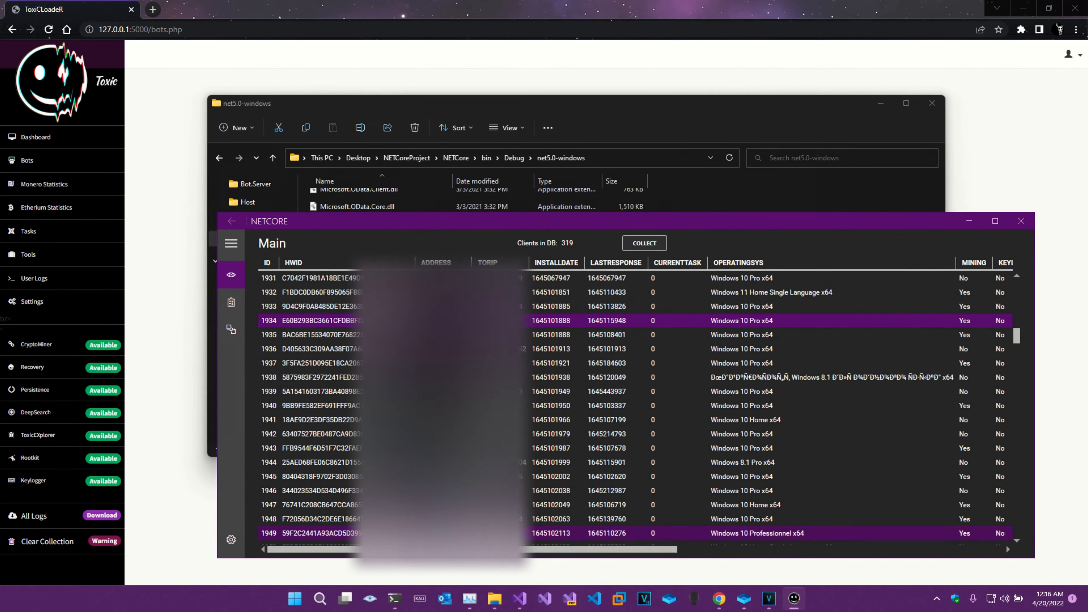
scroll("down", 3)
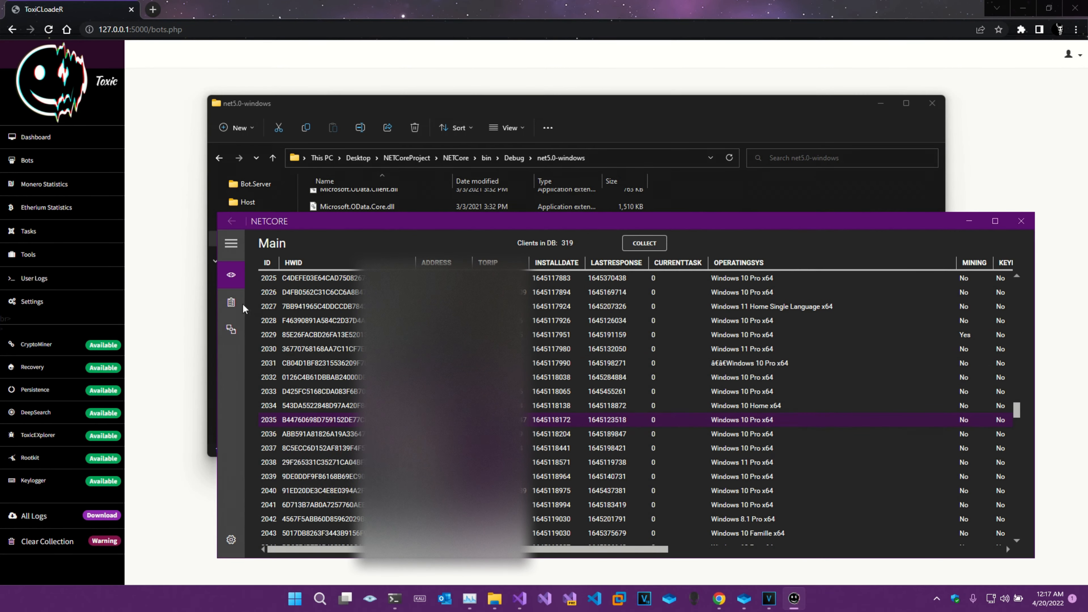
left_click(231, 329)
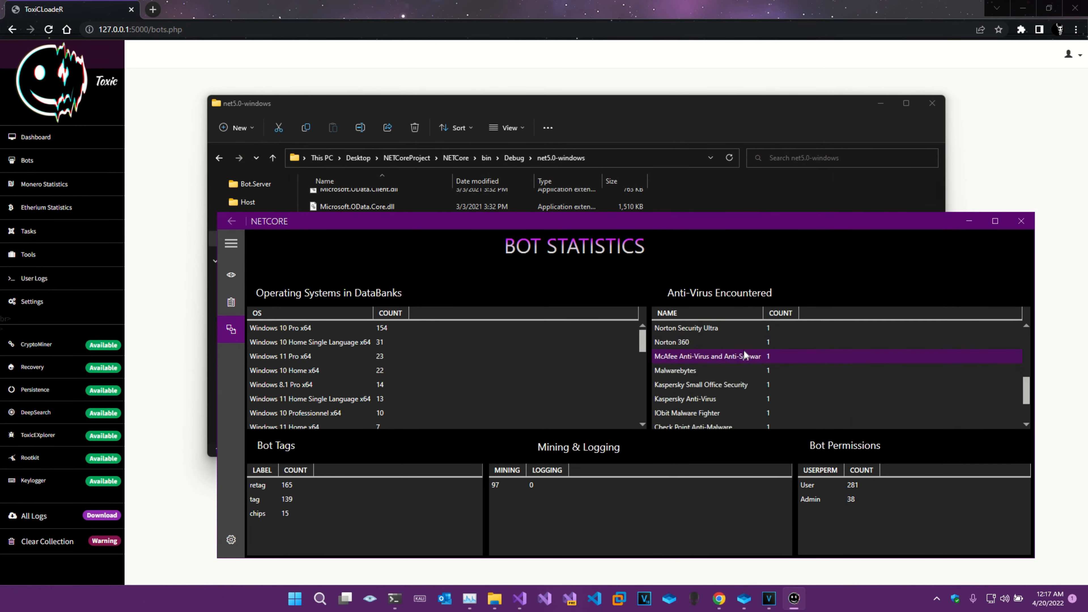
Rank the antivirus table by count, led by Windows Defender at 245, and review single-install operating systems.
left_click(780, 313)
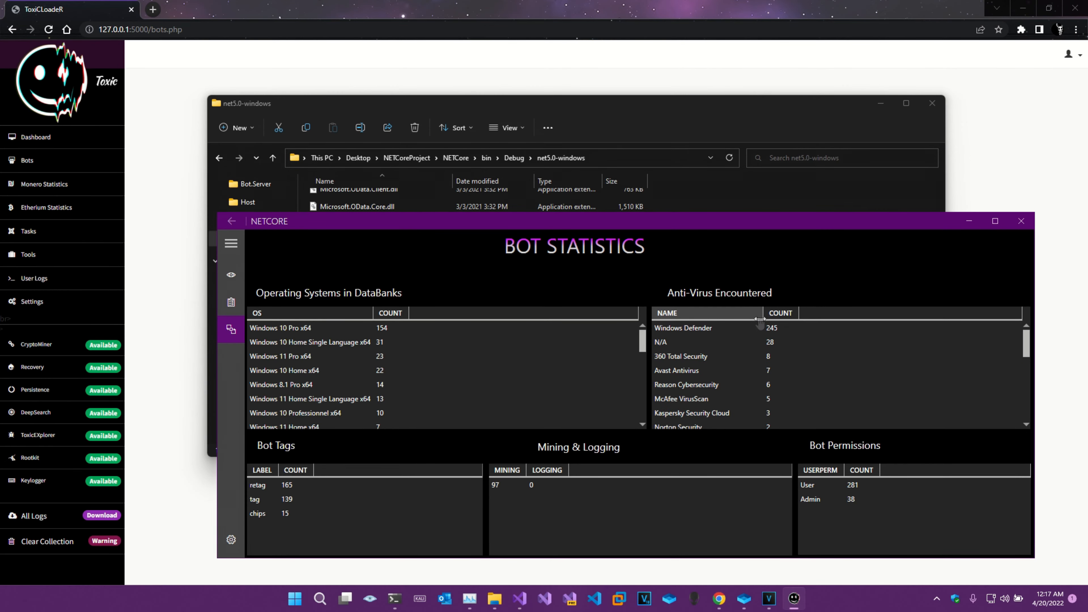
left_click(683, 328)
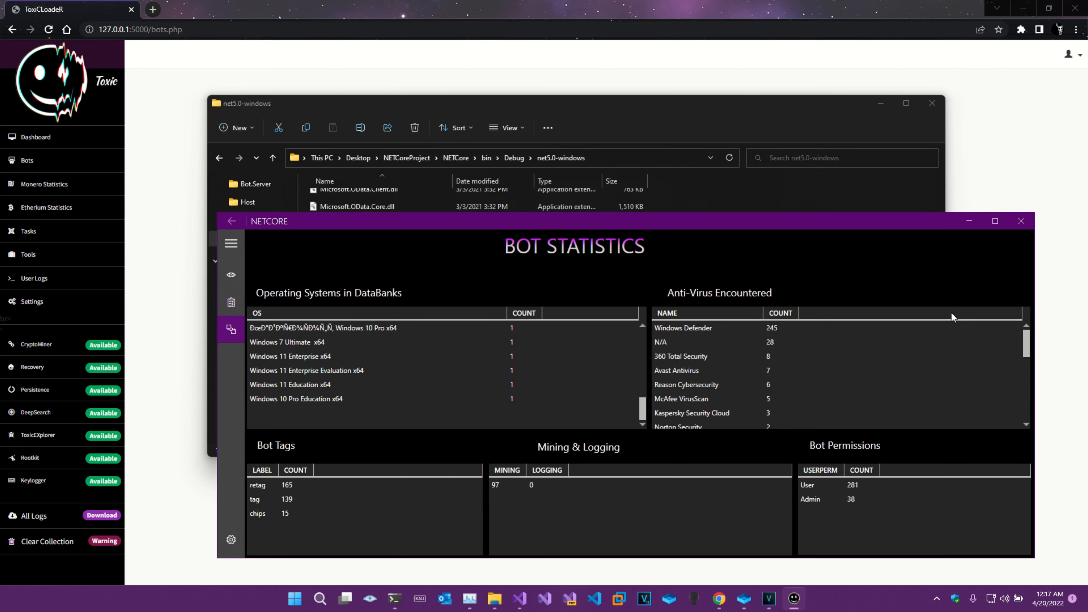
mouse_move(937, 264)
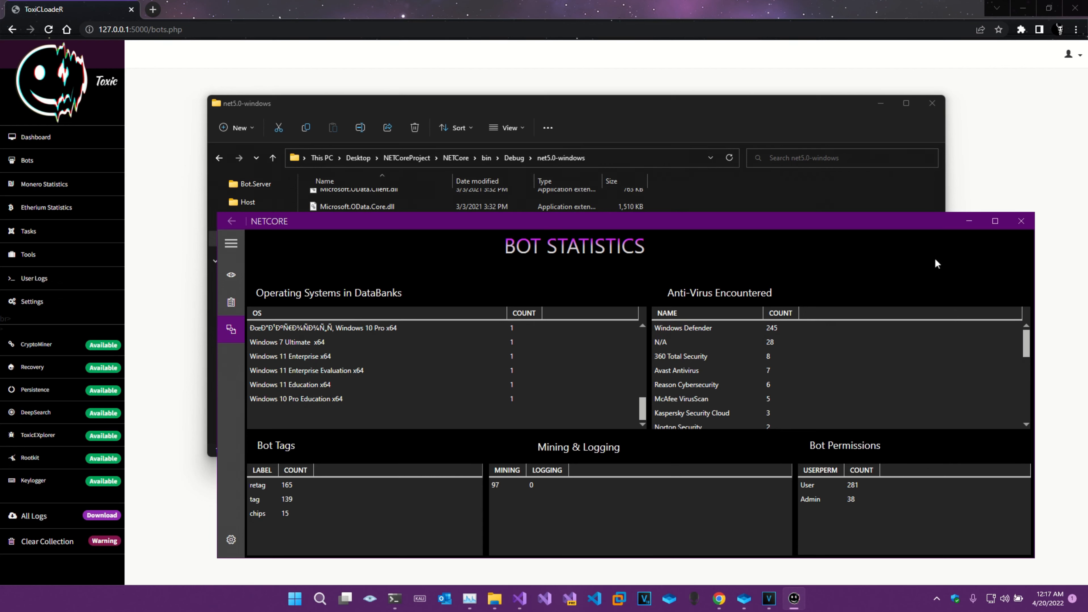
mouse_move(913, 312)
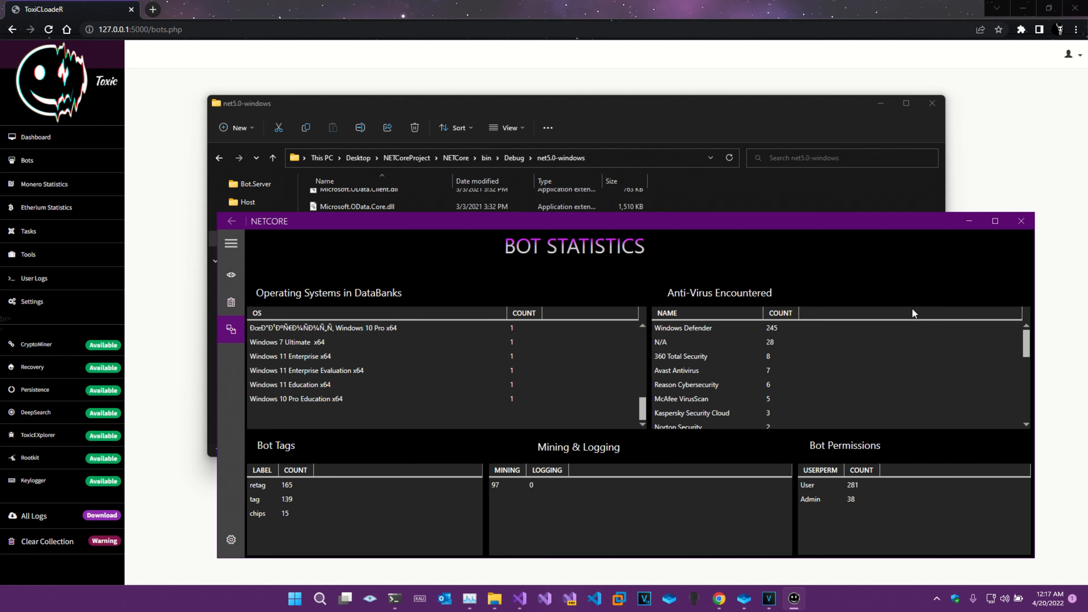
scroll("down", 3)
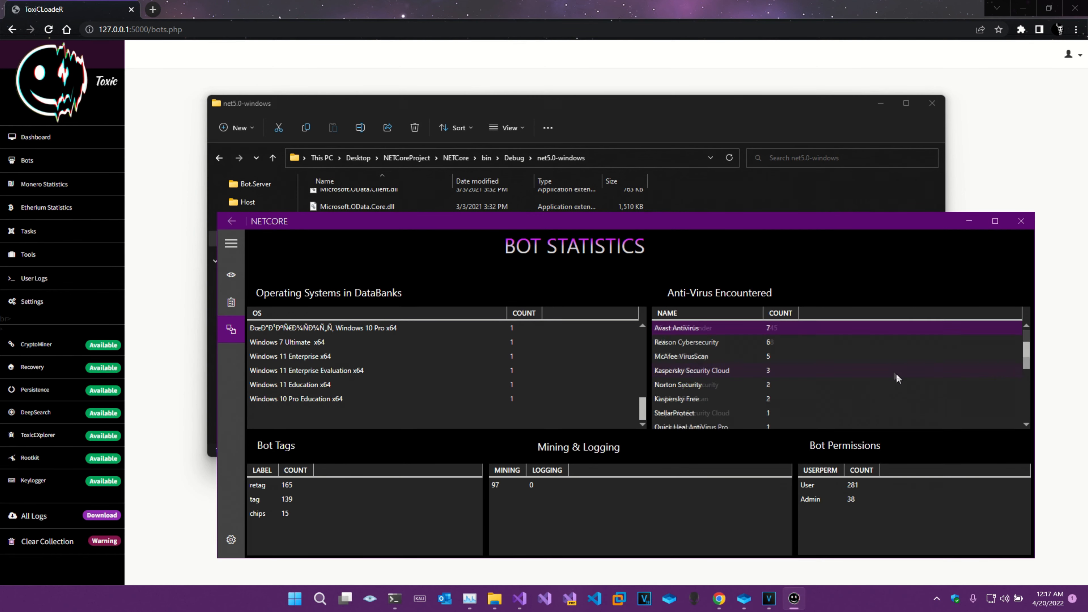